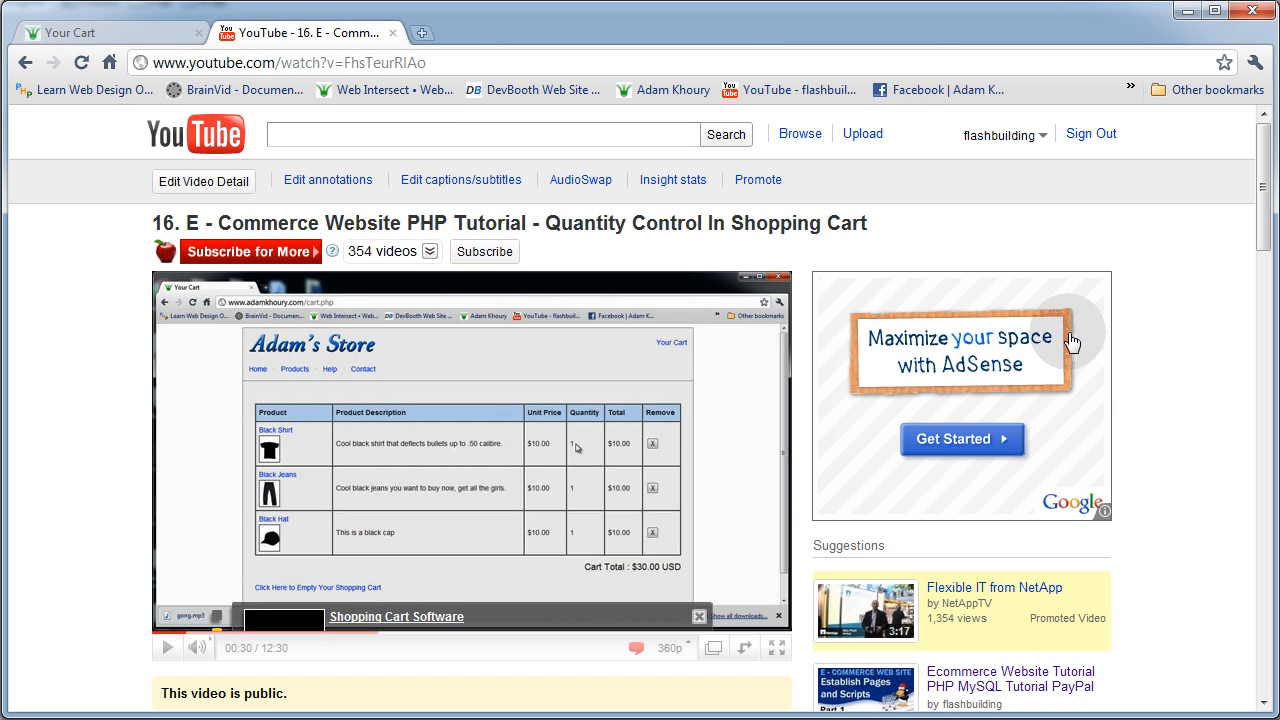
mouse_move(832, 416)
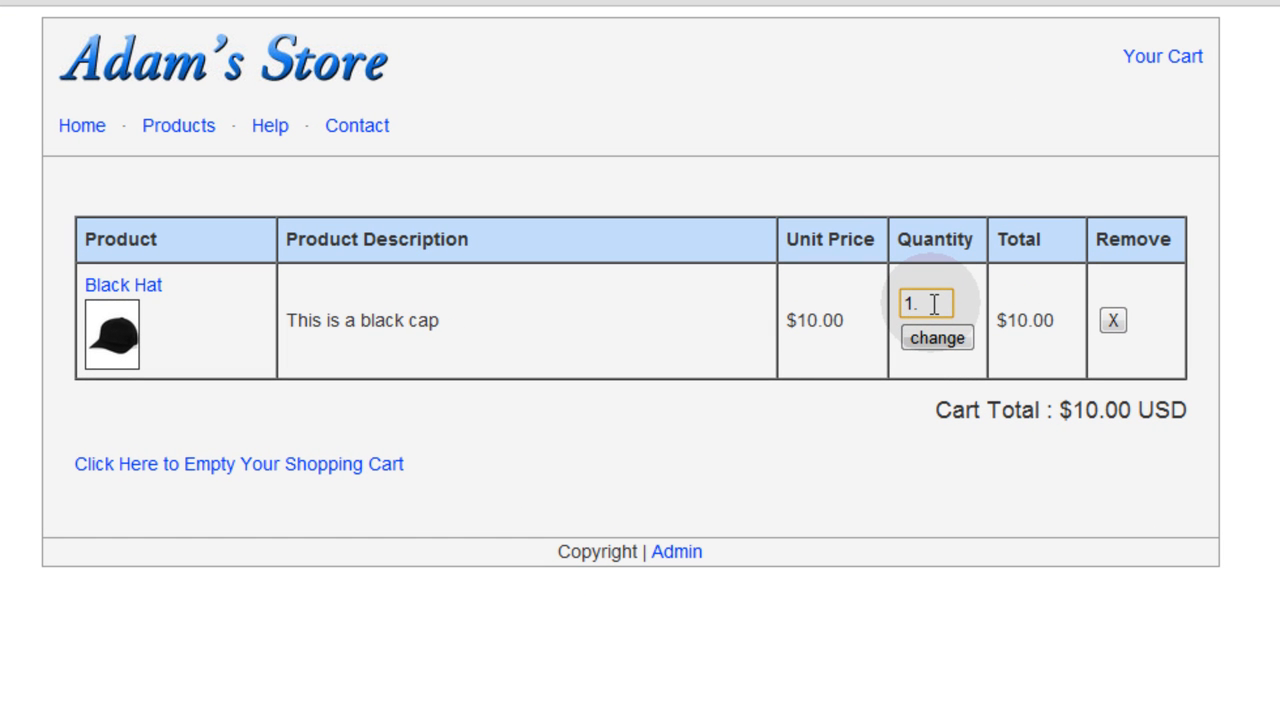
Test the cart in the browser by submitting a Black Hat quantity of .5.
key(Backspace)
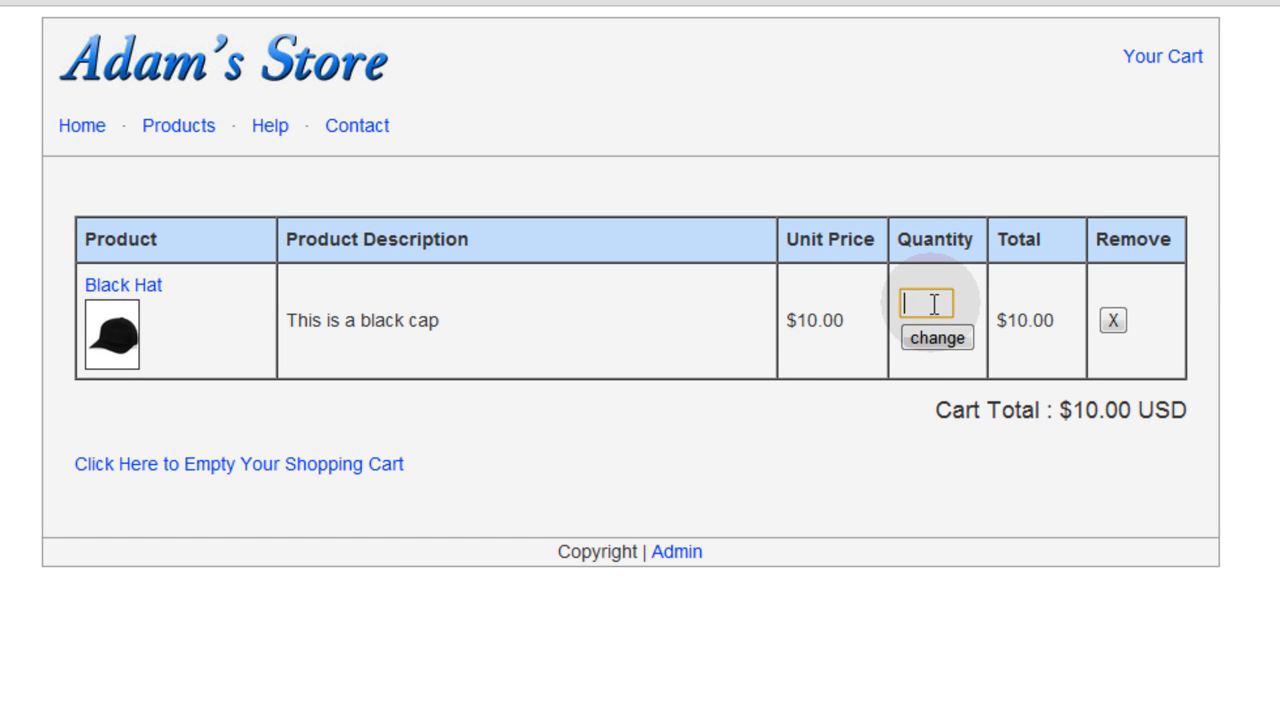
text(.5)
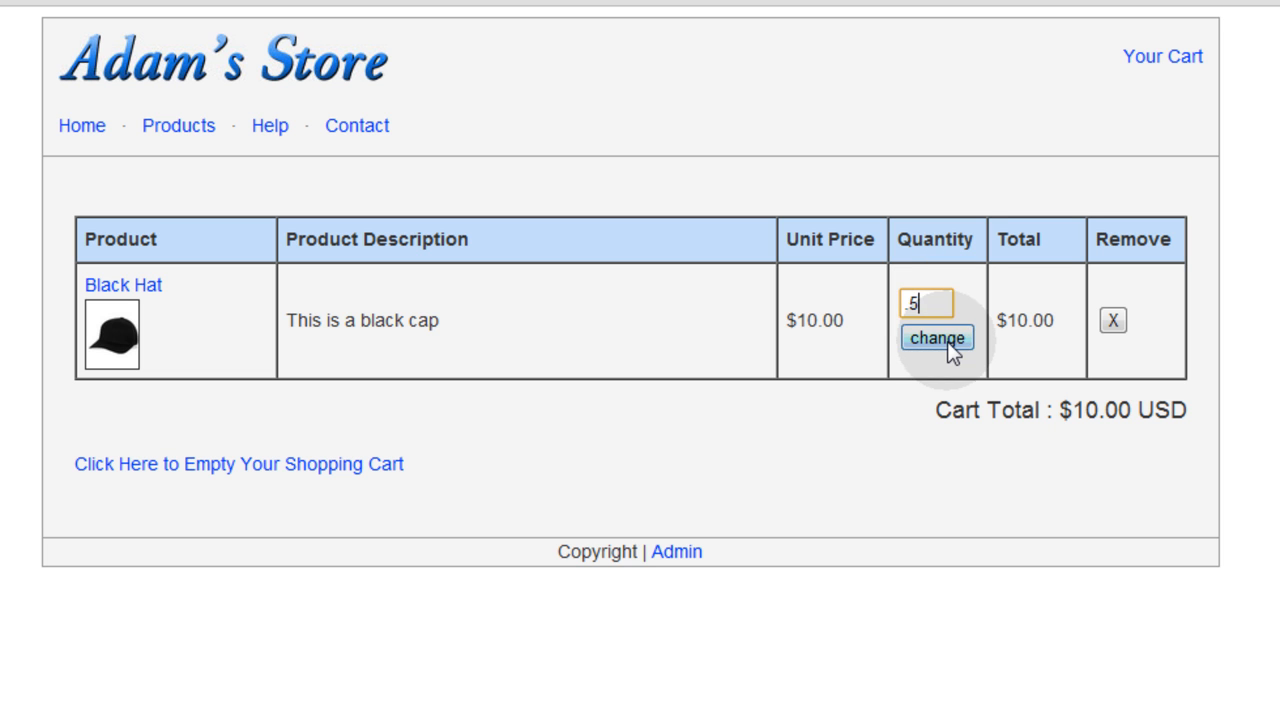
click(936, 336)
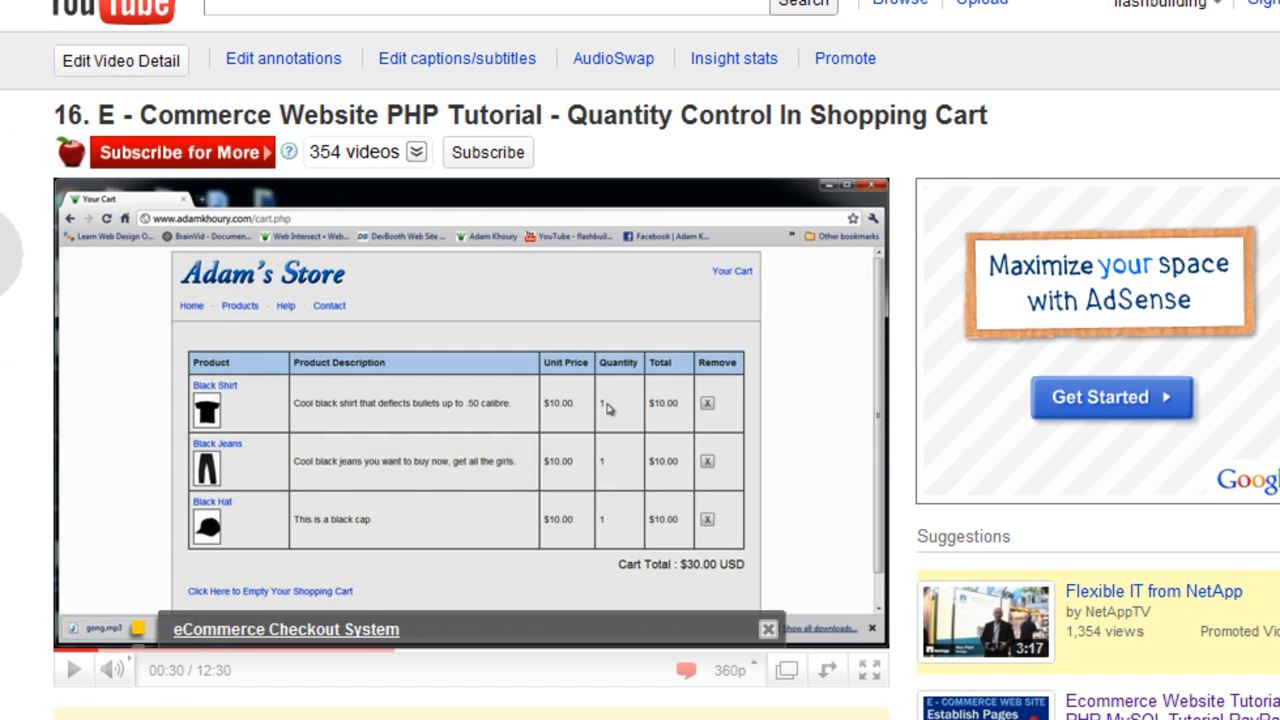
Scroll down cart.php to reach Section 3's quantity-adjustment code.
scroll(down, 3)
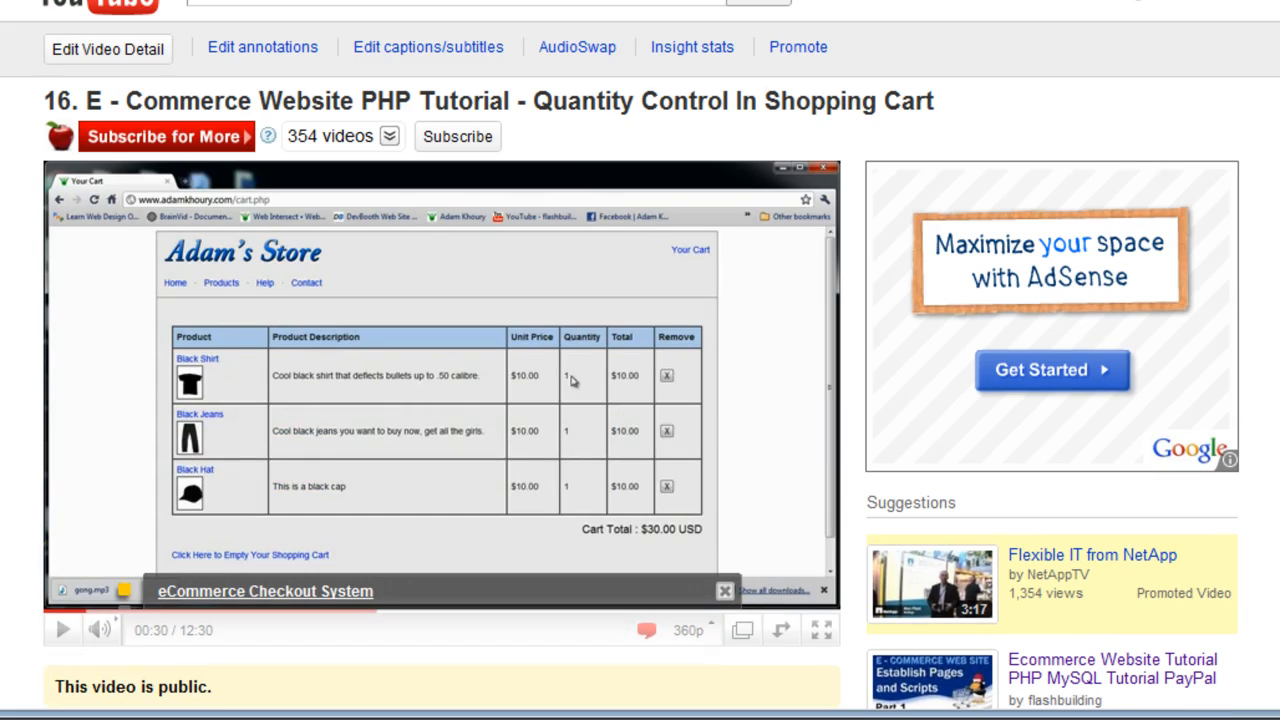
scroll(down, 3)
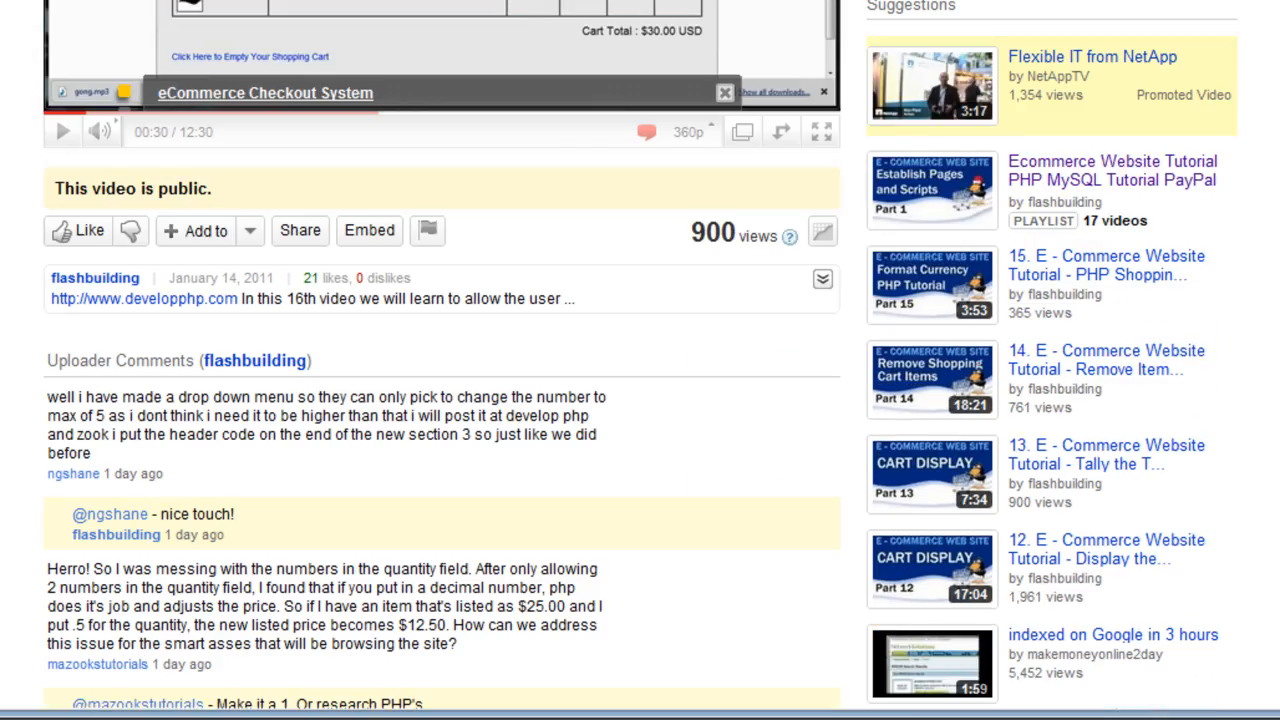
scroll(down, 3)
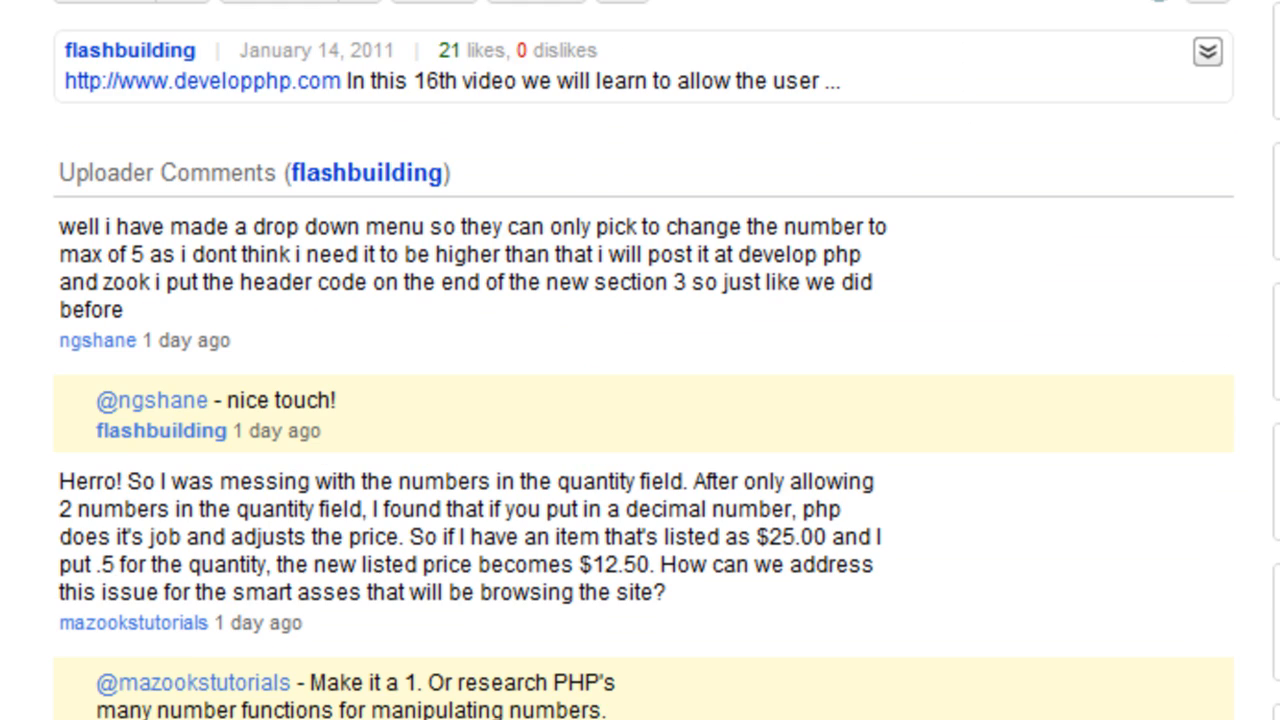
scroll(down, 3)
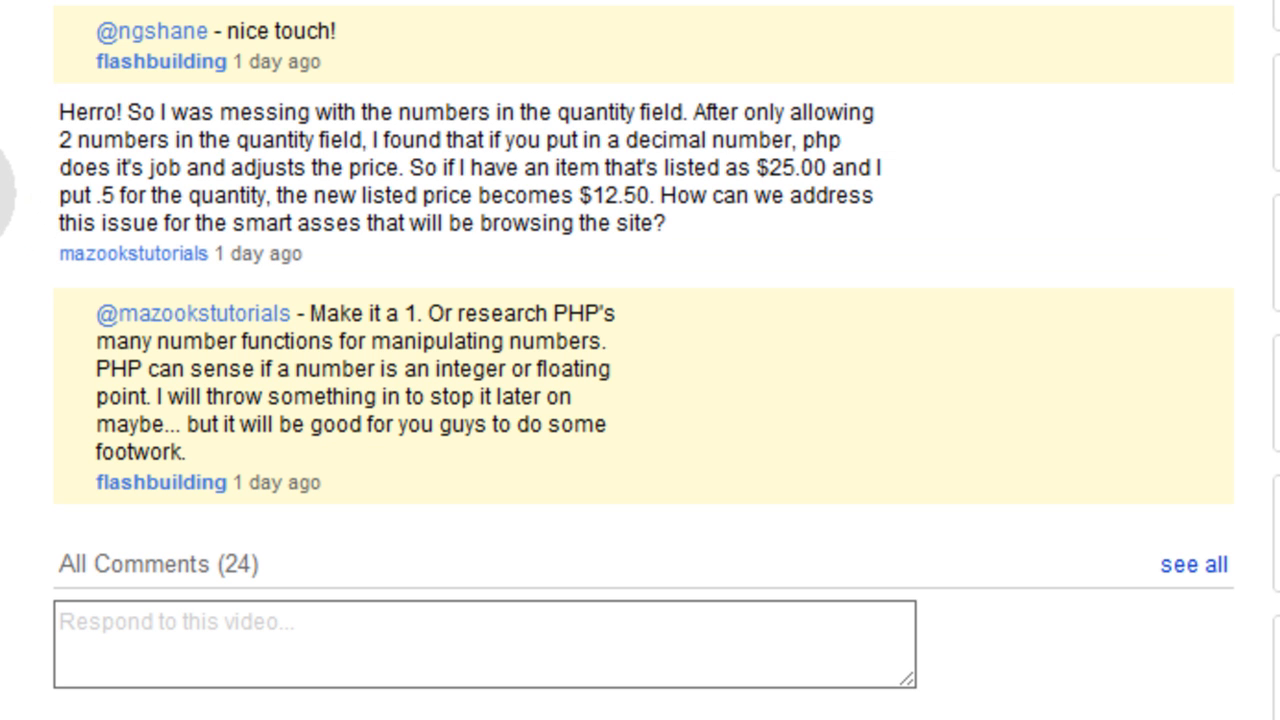
mouse_move(484, 480)
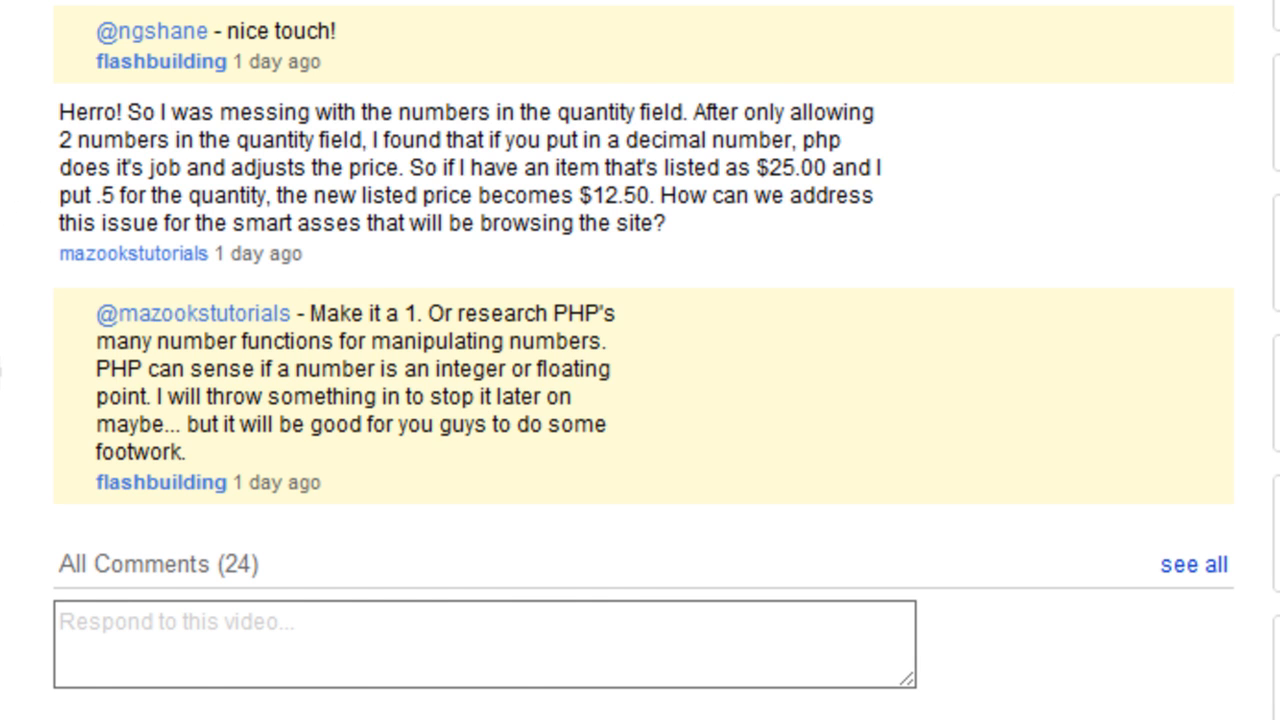
scroll(down, 3)
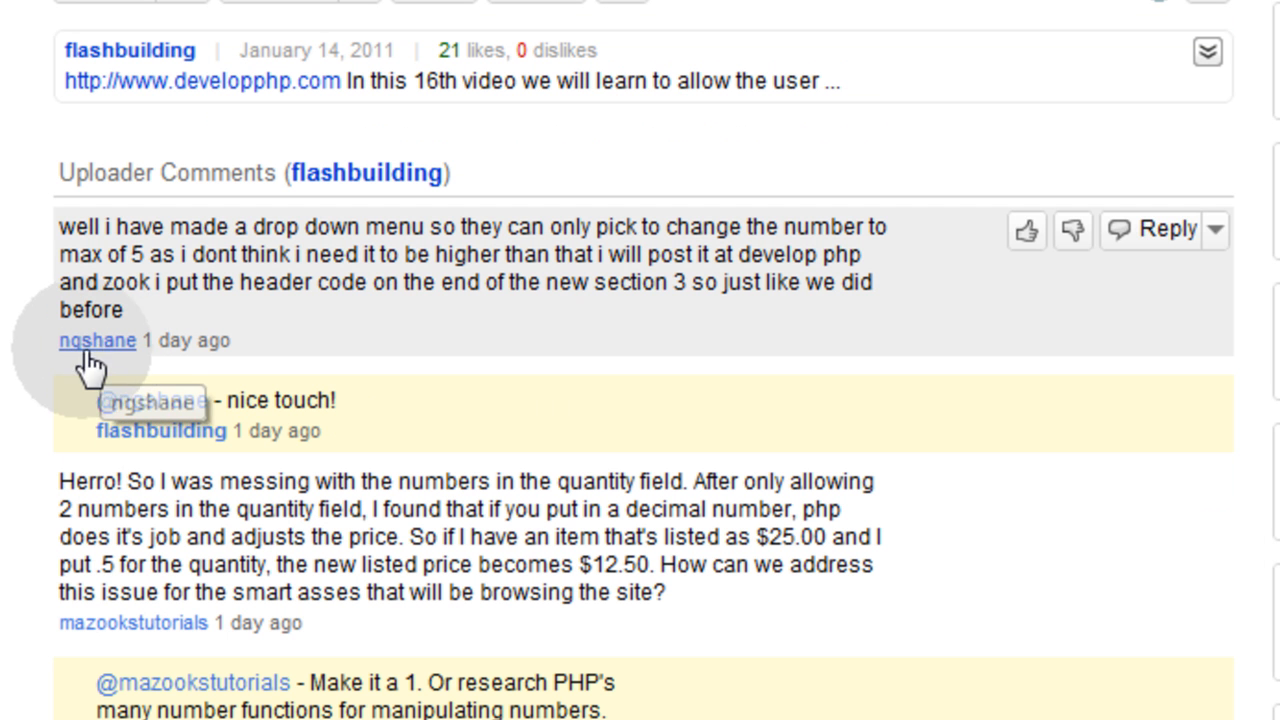
mouse_move(16, 360)
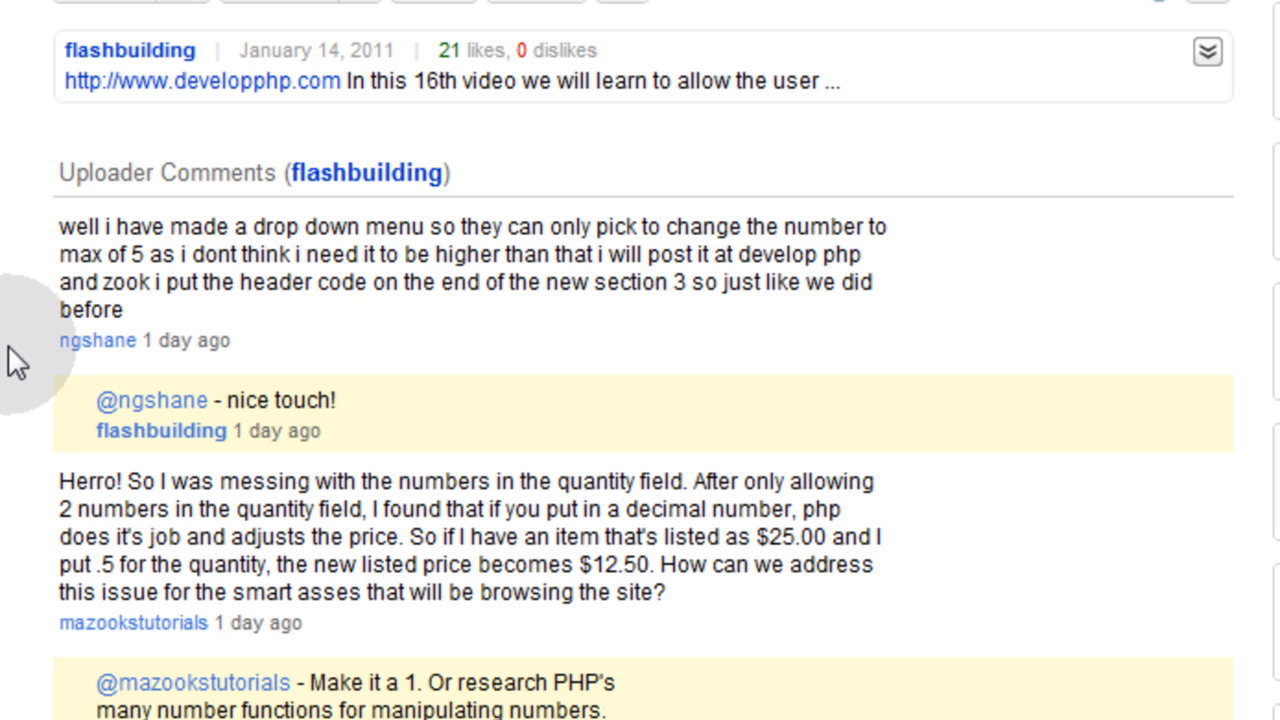
mouse_move(28, 240)
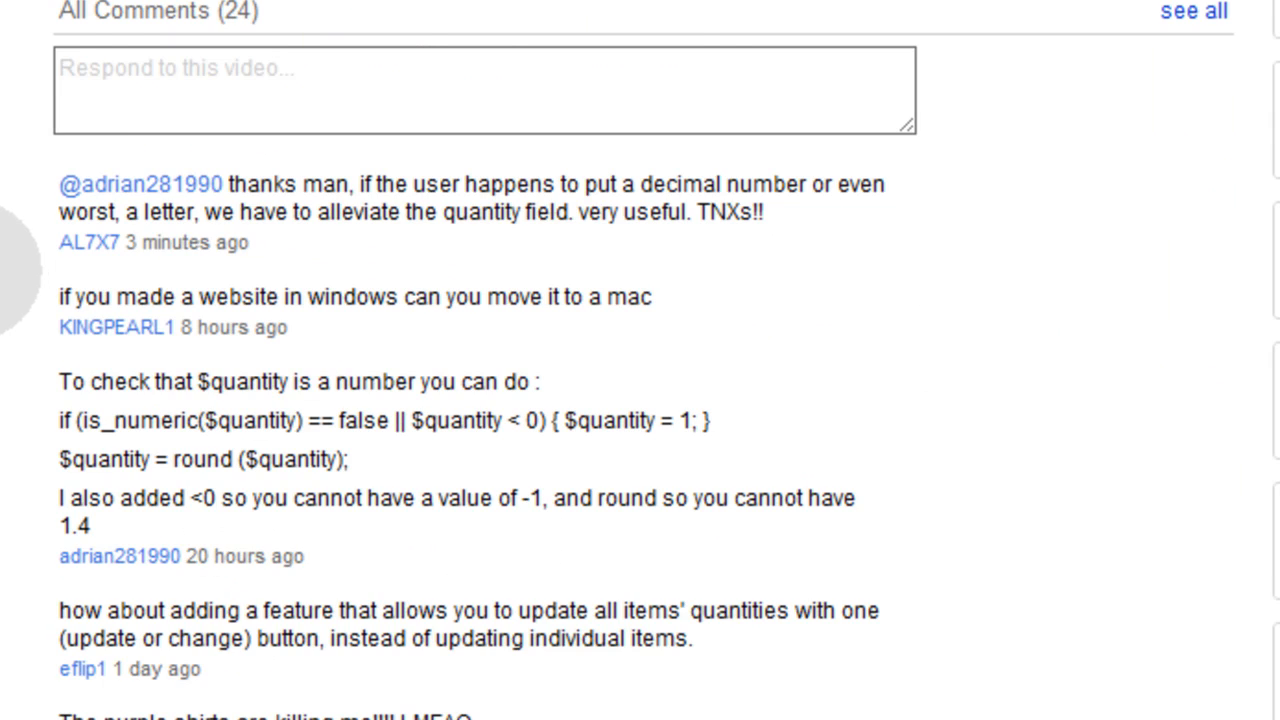
scroll(down, 3)
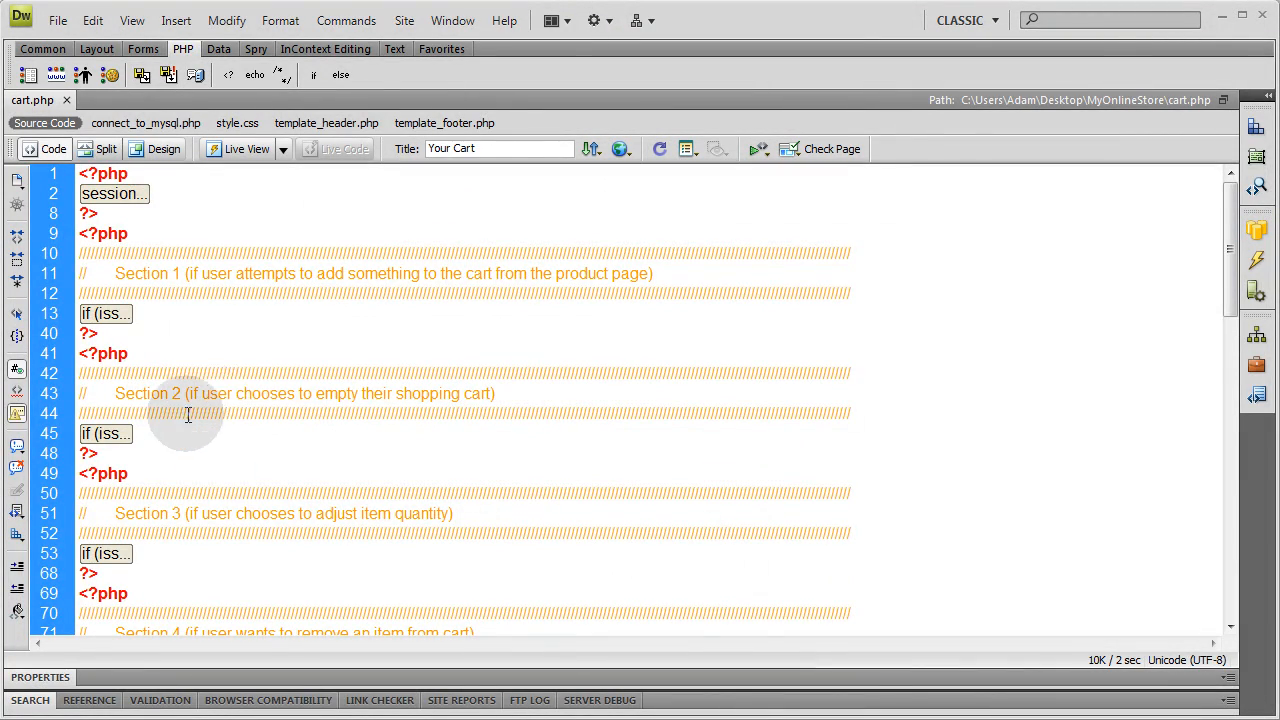
scroll(down, 3)
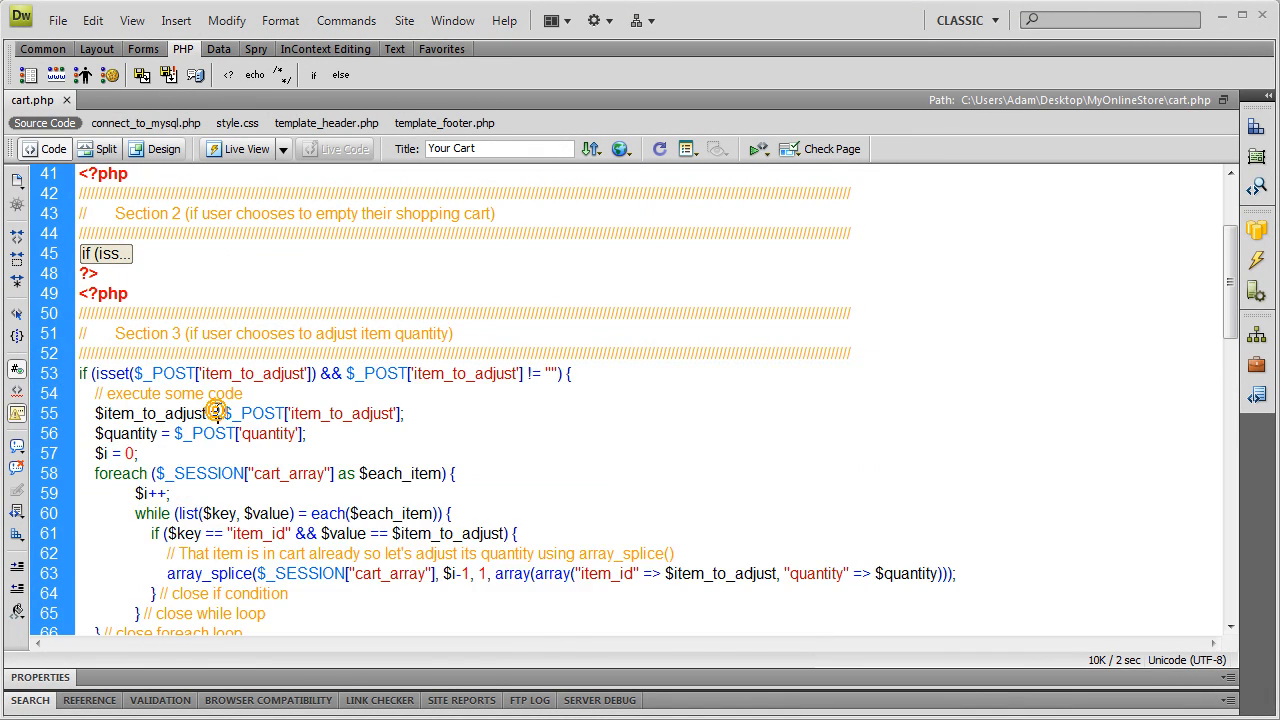
scroll(down, 3)
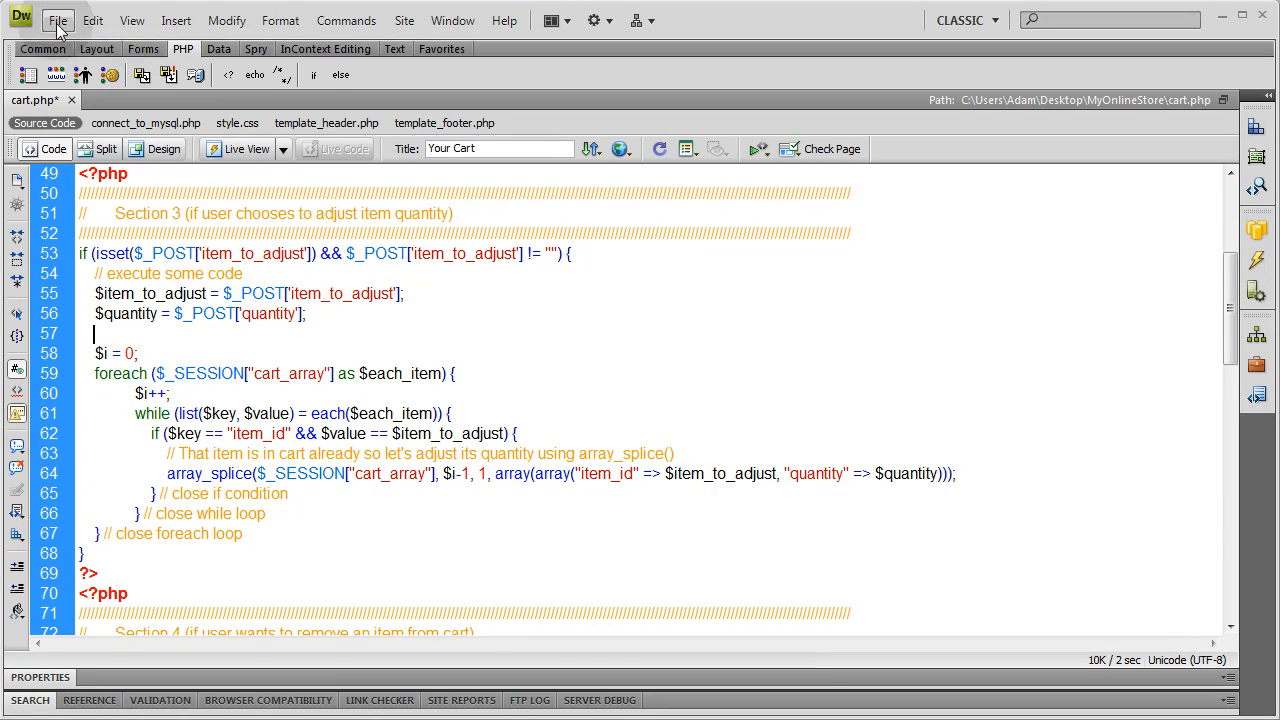
Open storeadmin/admin_login.php from the Open dialog.
click(56, 20)
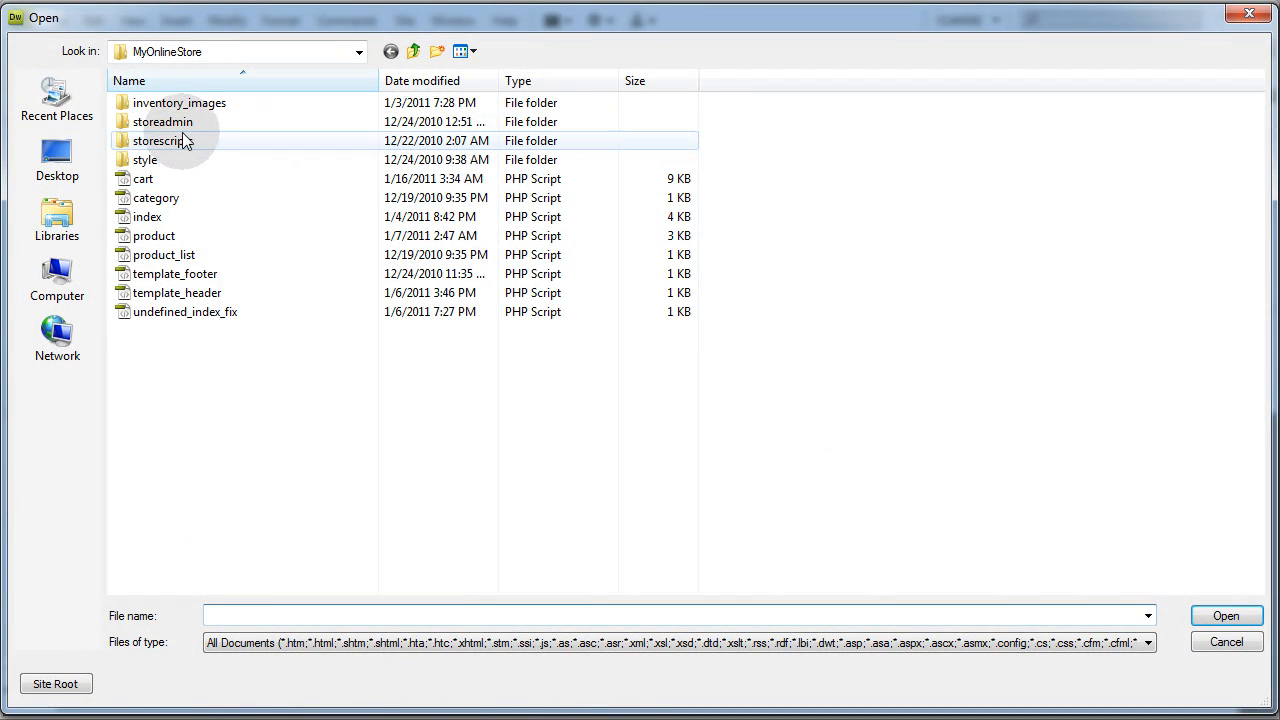
double_click(162, 122)
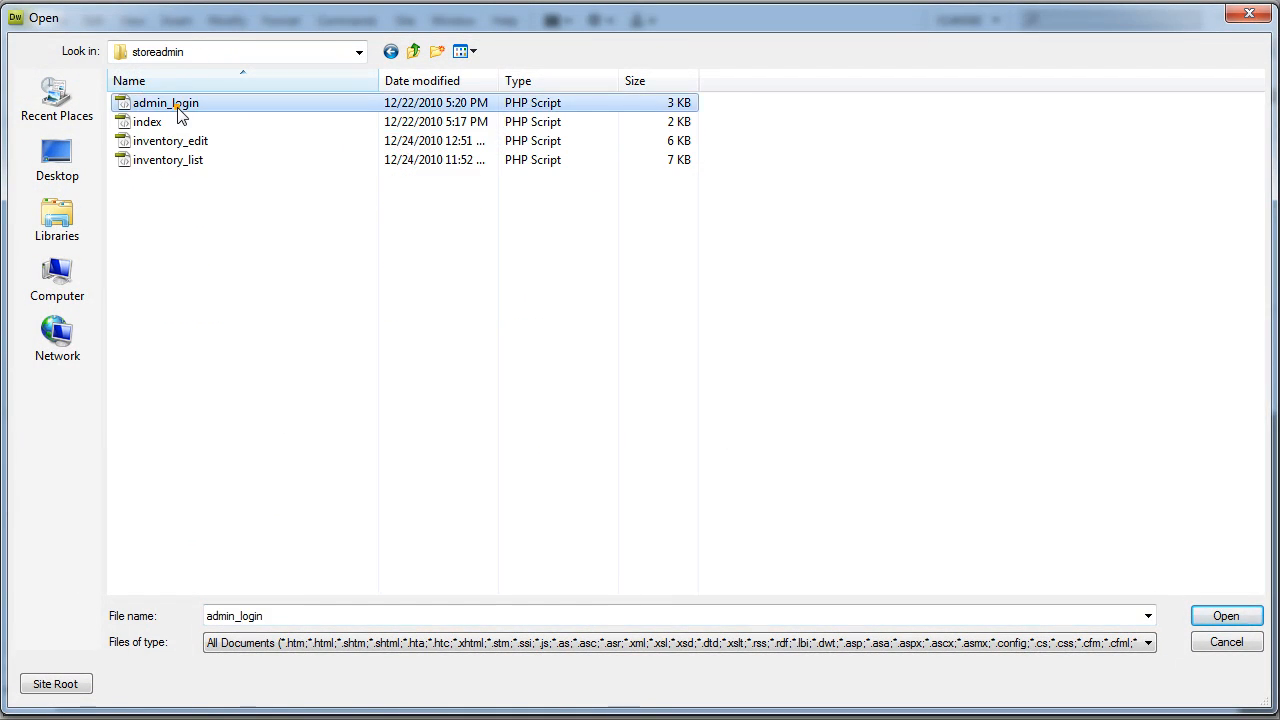
click(1226, 616)
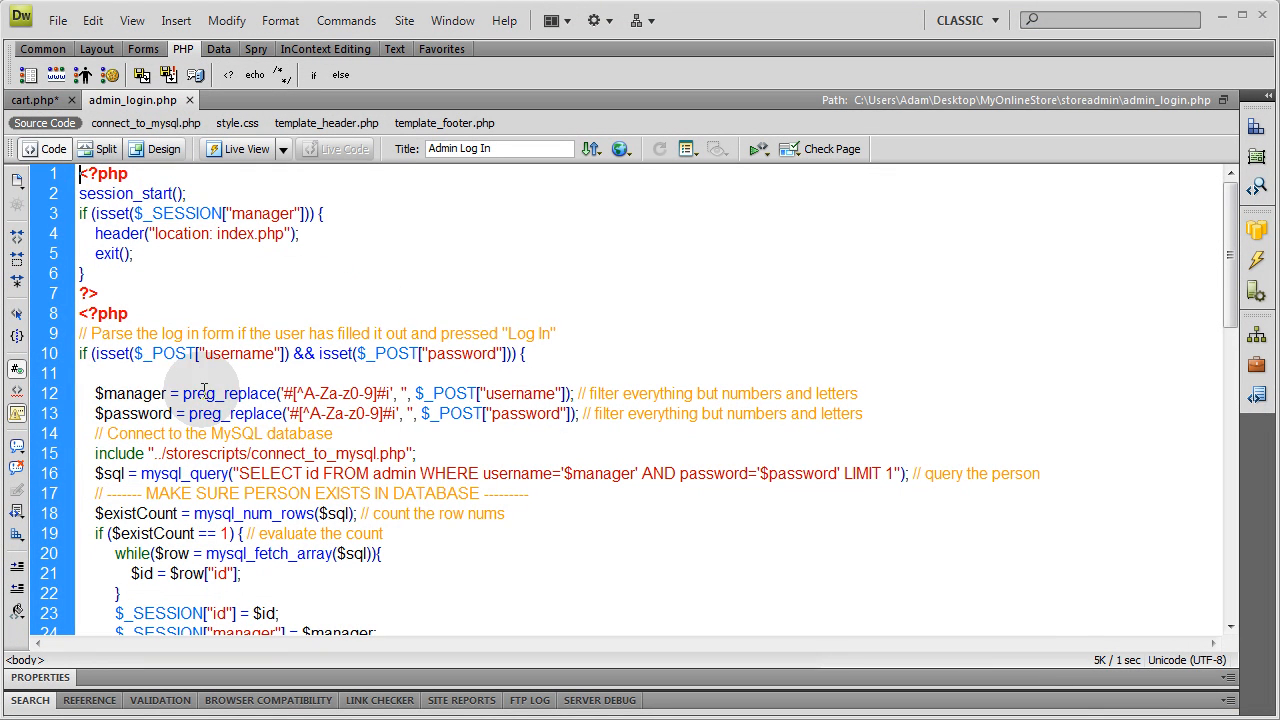
Copy line 12's preg_replace username filter and return to cart.php to paste it.
click(710, 374)
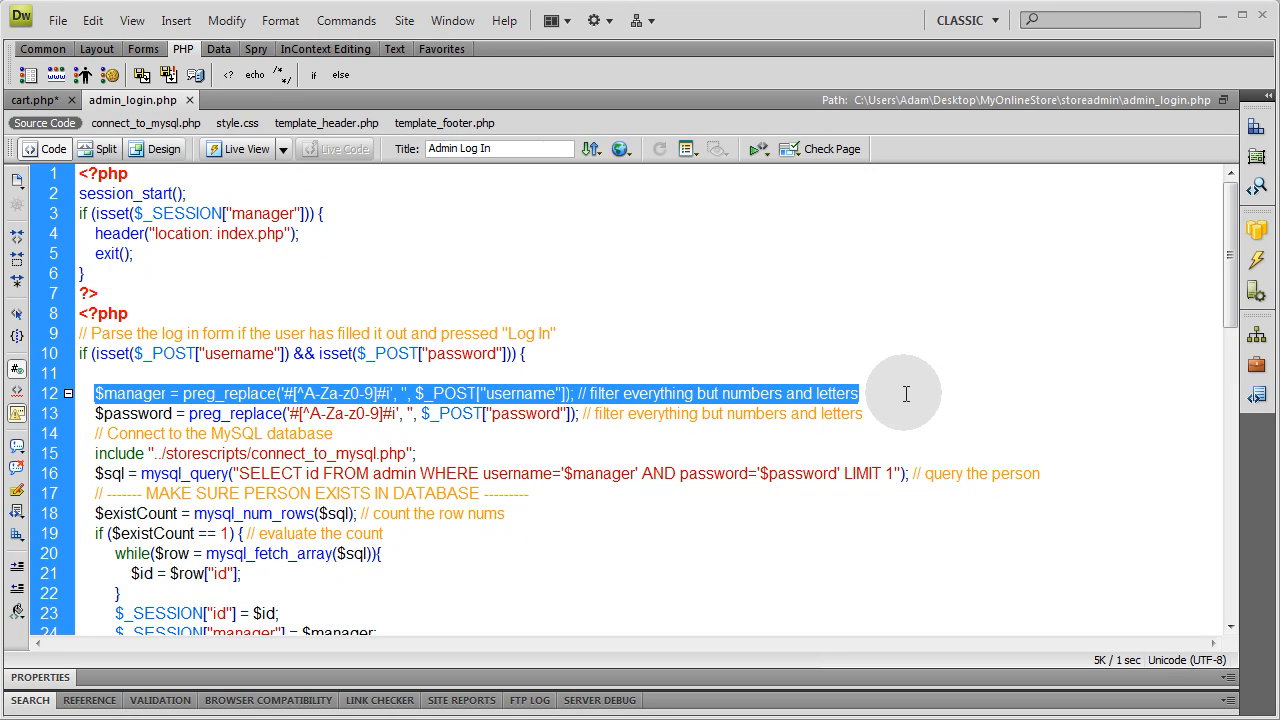
click(516, 412)
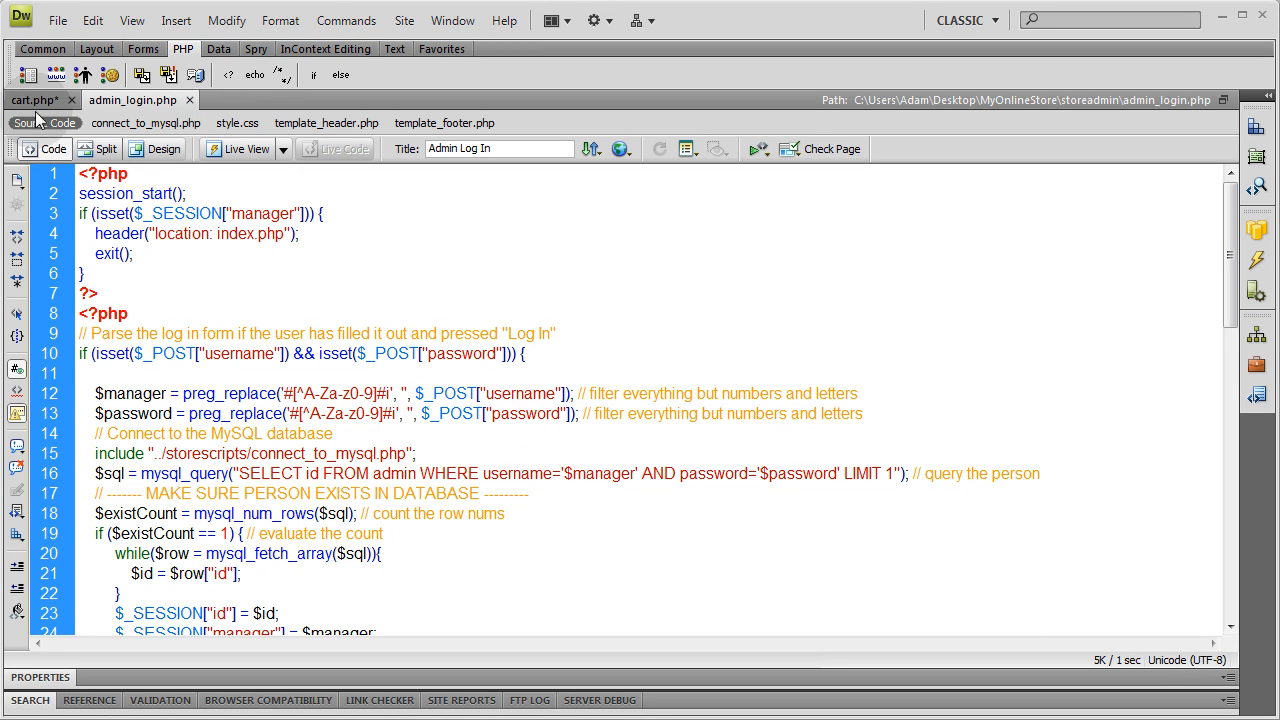
click(40, 100)
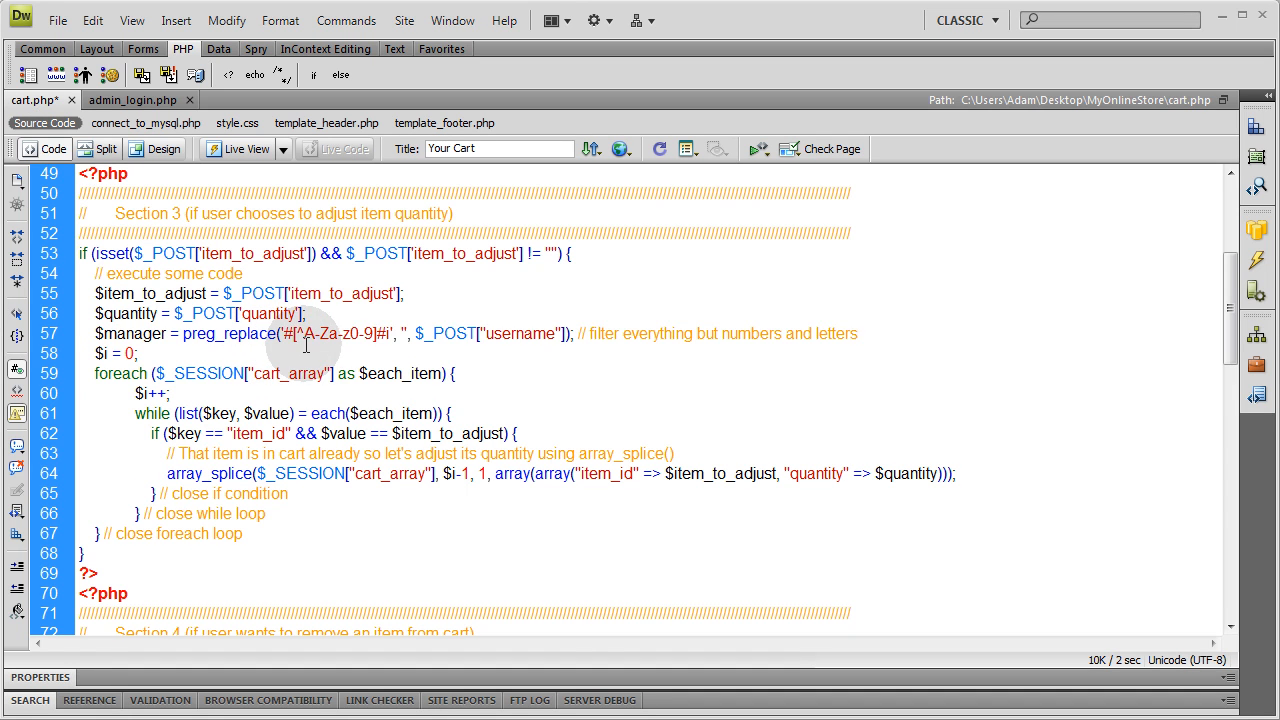
Rewrite the pasted line so $quantity keeps only digits of $quantity via #[^0-9]#i.
double_click(320, 332)
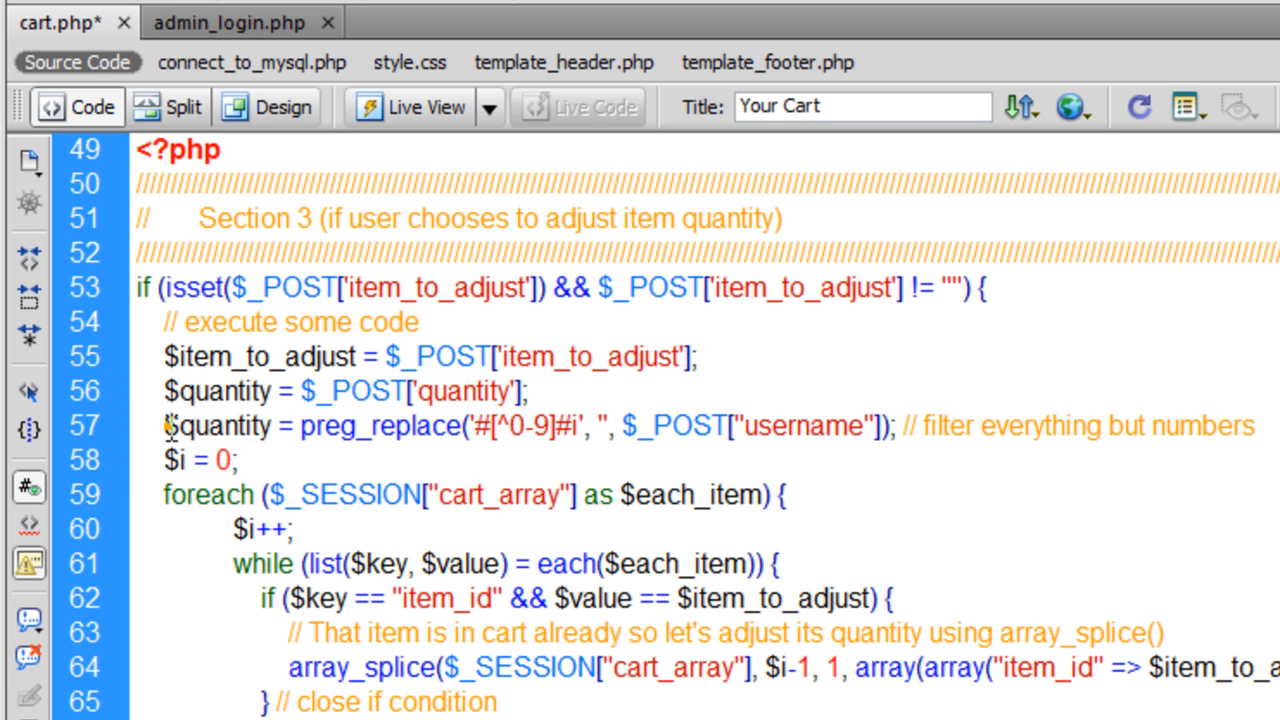
double_click(216, 424)
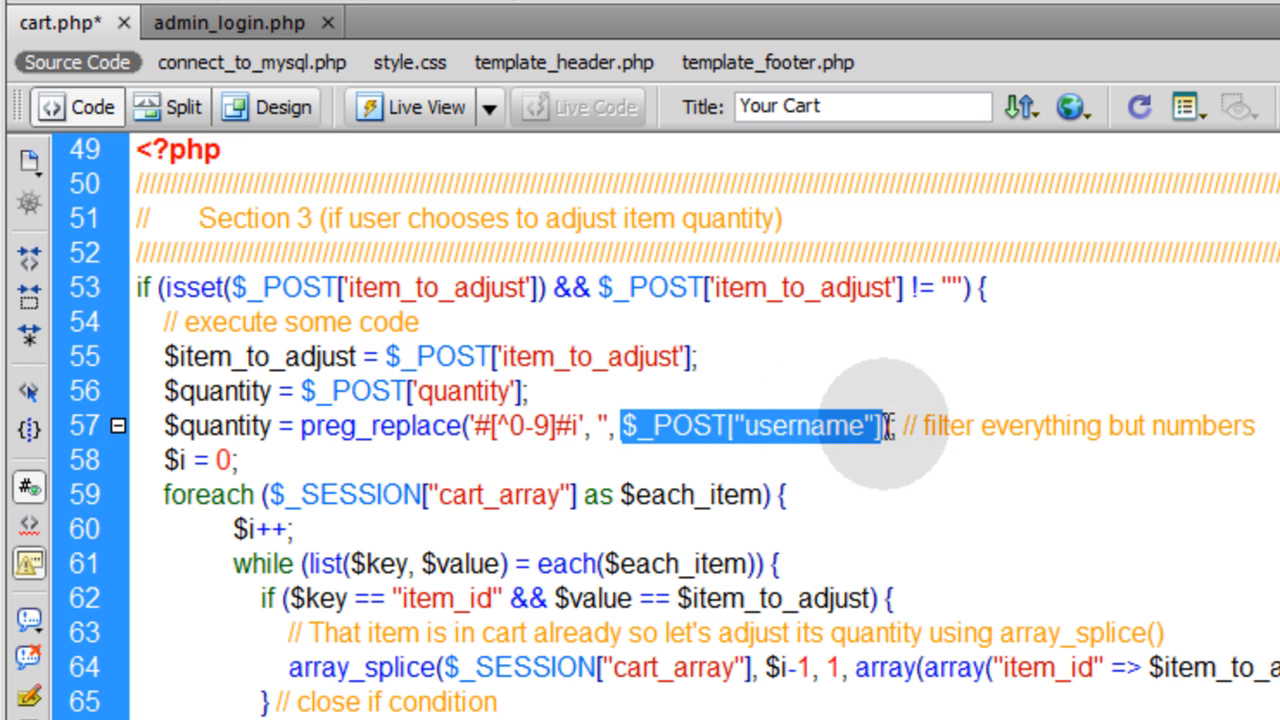
text($quantity)
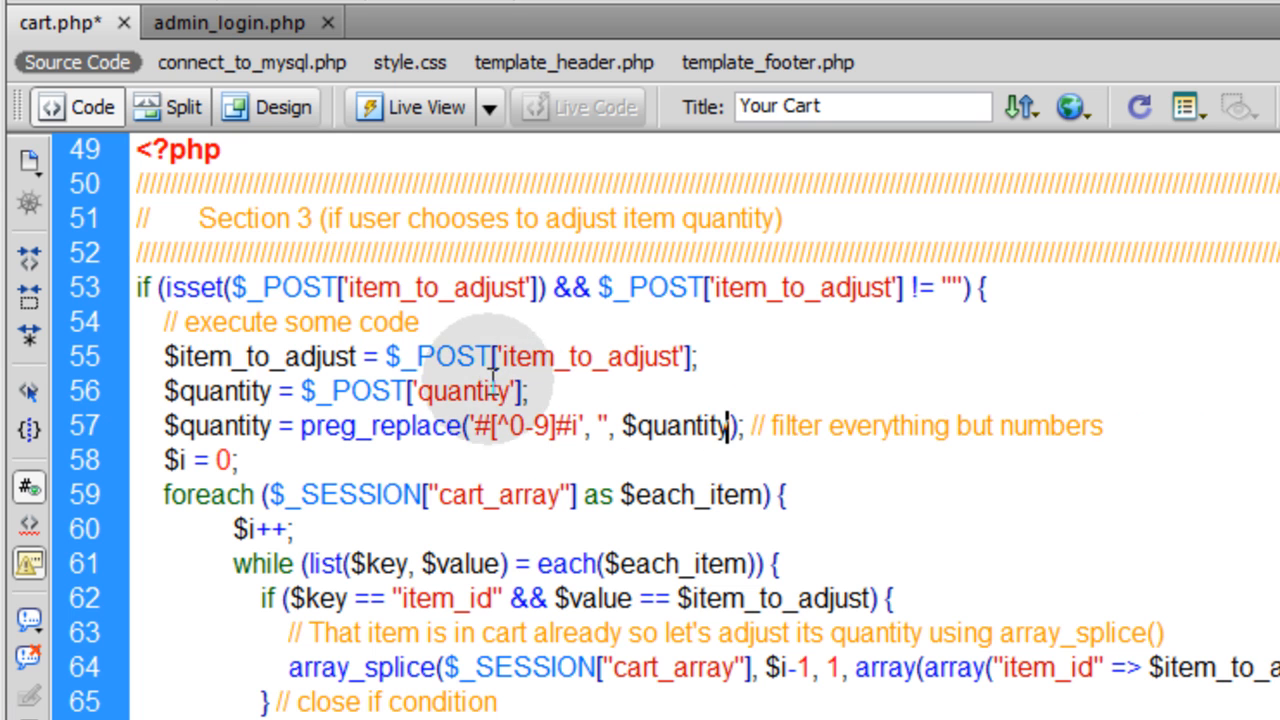
mouse_move(708, 384)
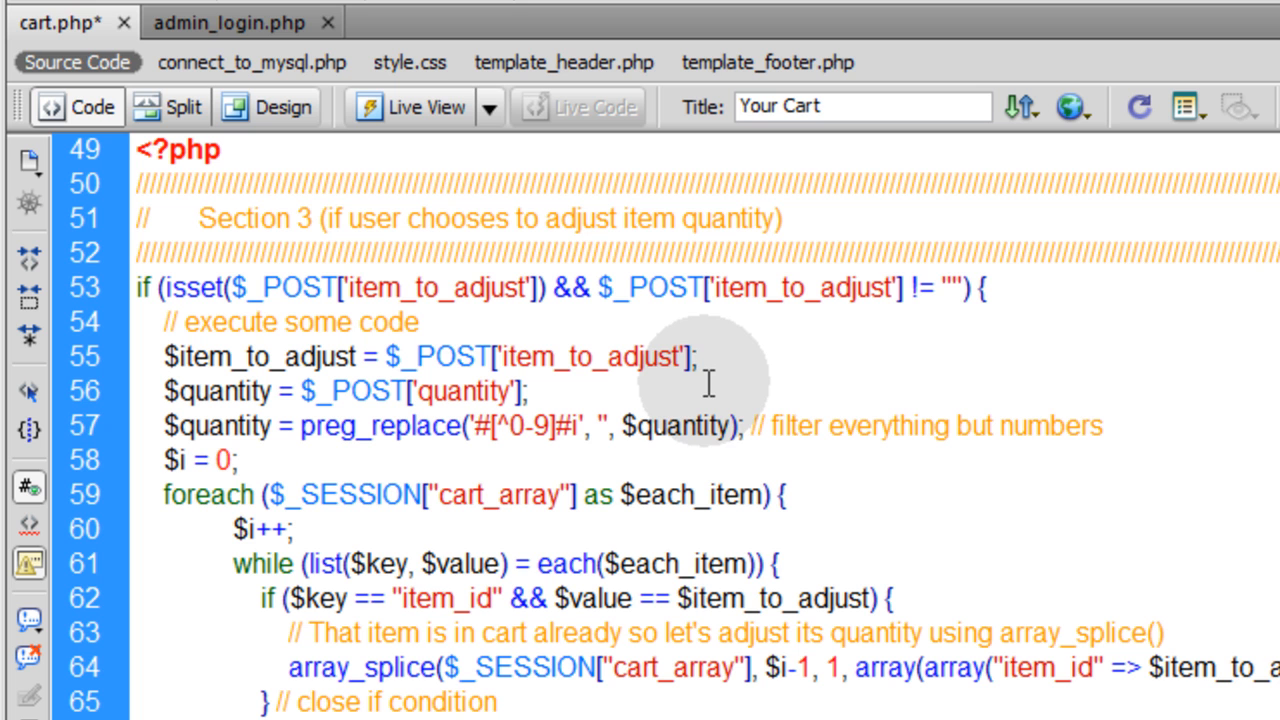
click(722, 424)
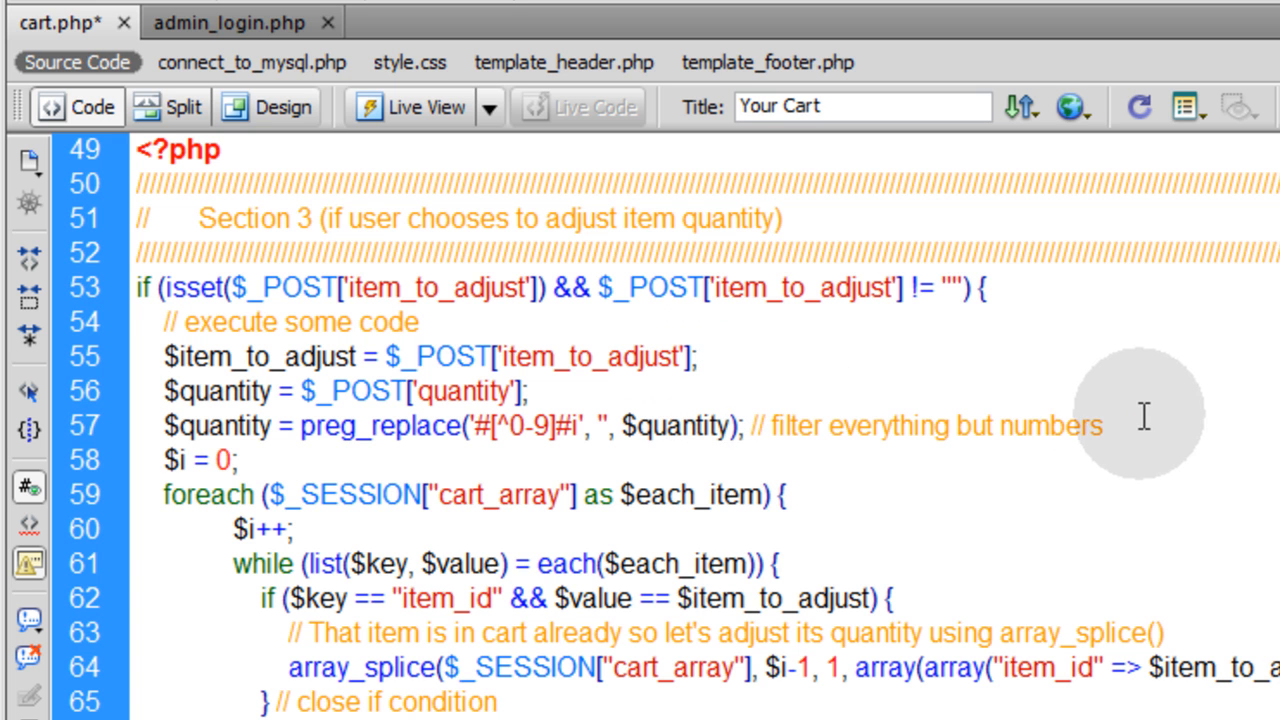
Below the digit filter, write the condition if ($quantity >= 100).
click(1100, 424)
text(if () {)
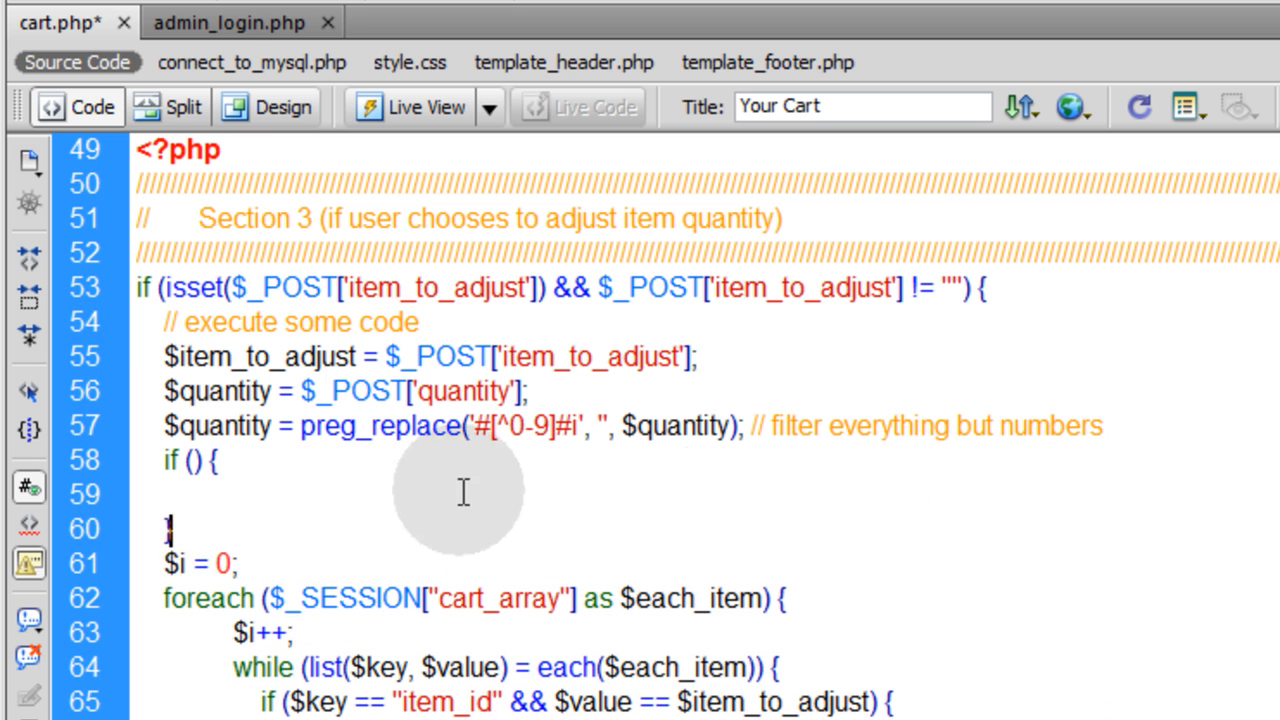
double_click(216, 424)
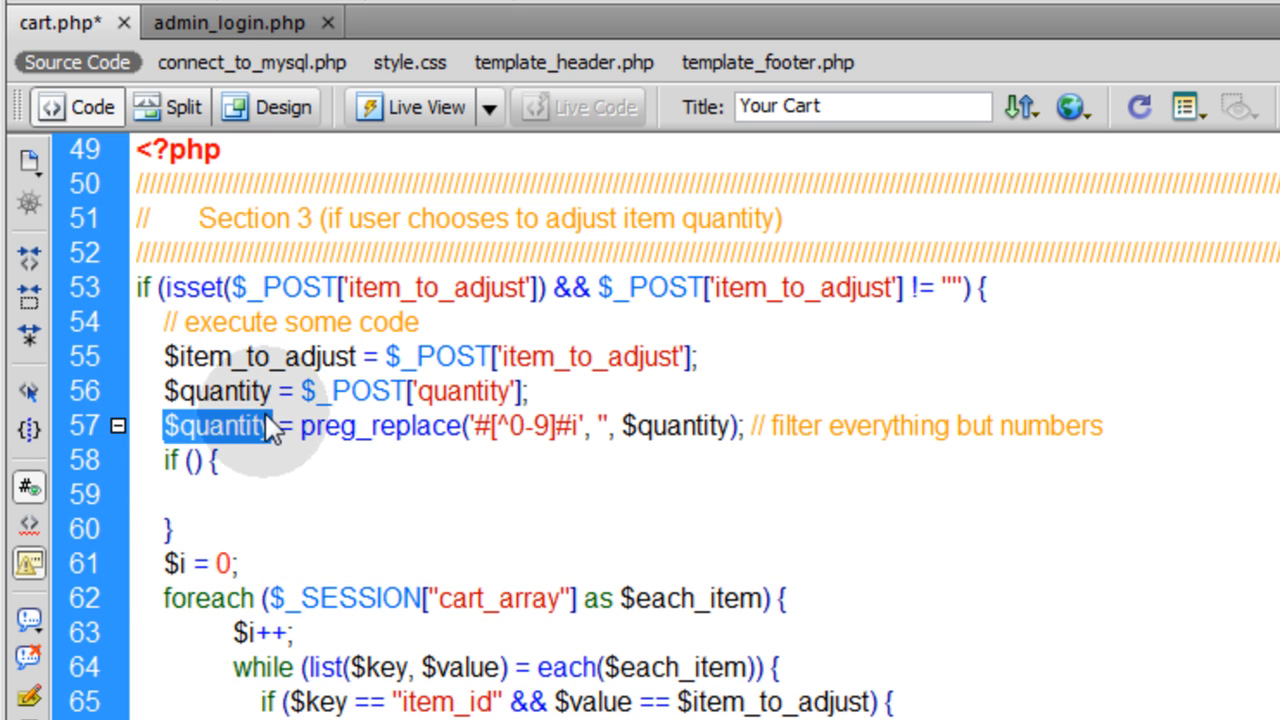
text($quantity)
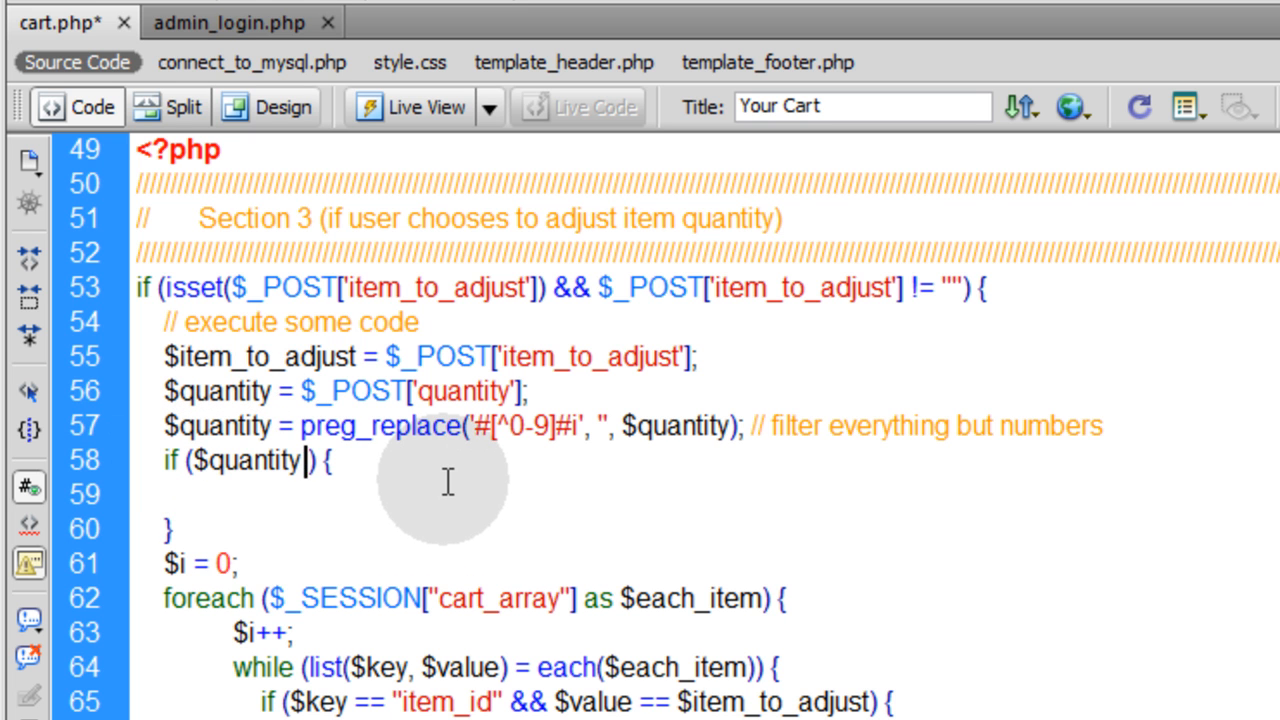
text(>)
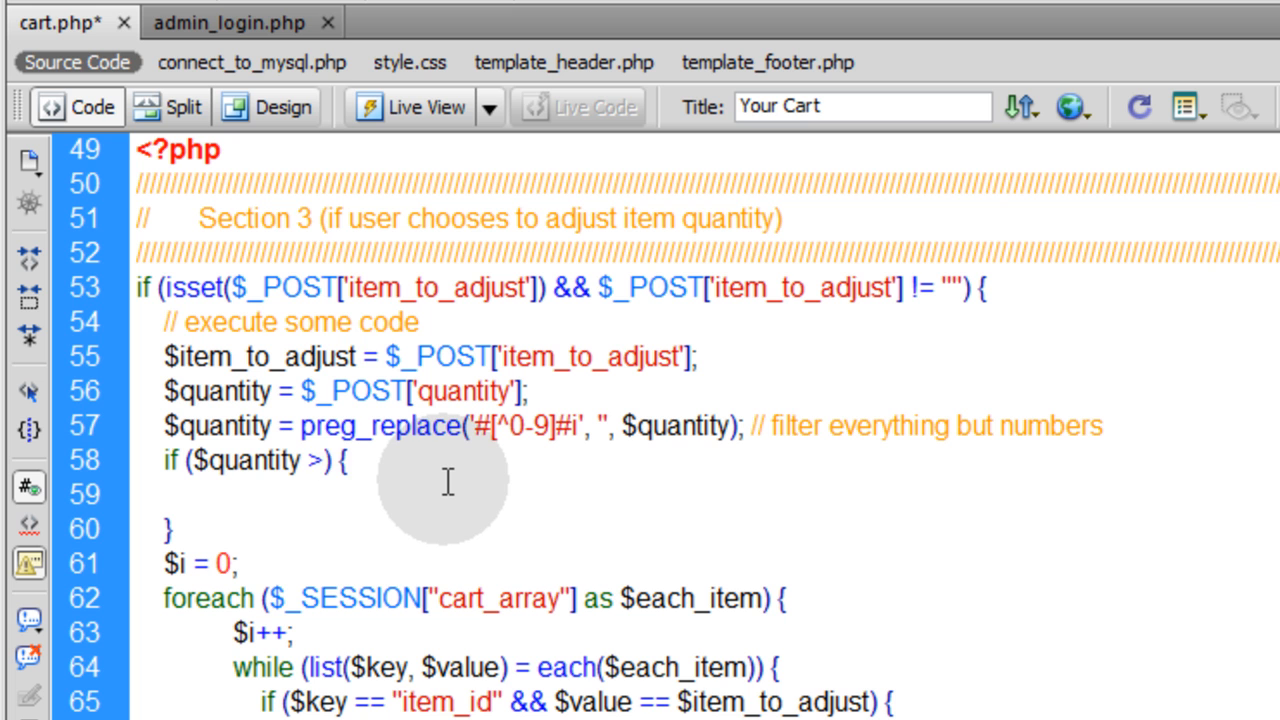
text(= 1)
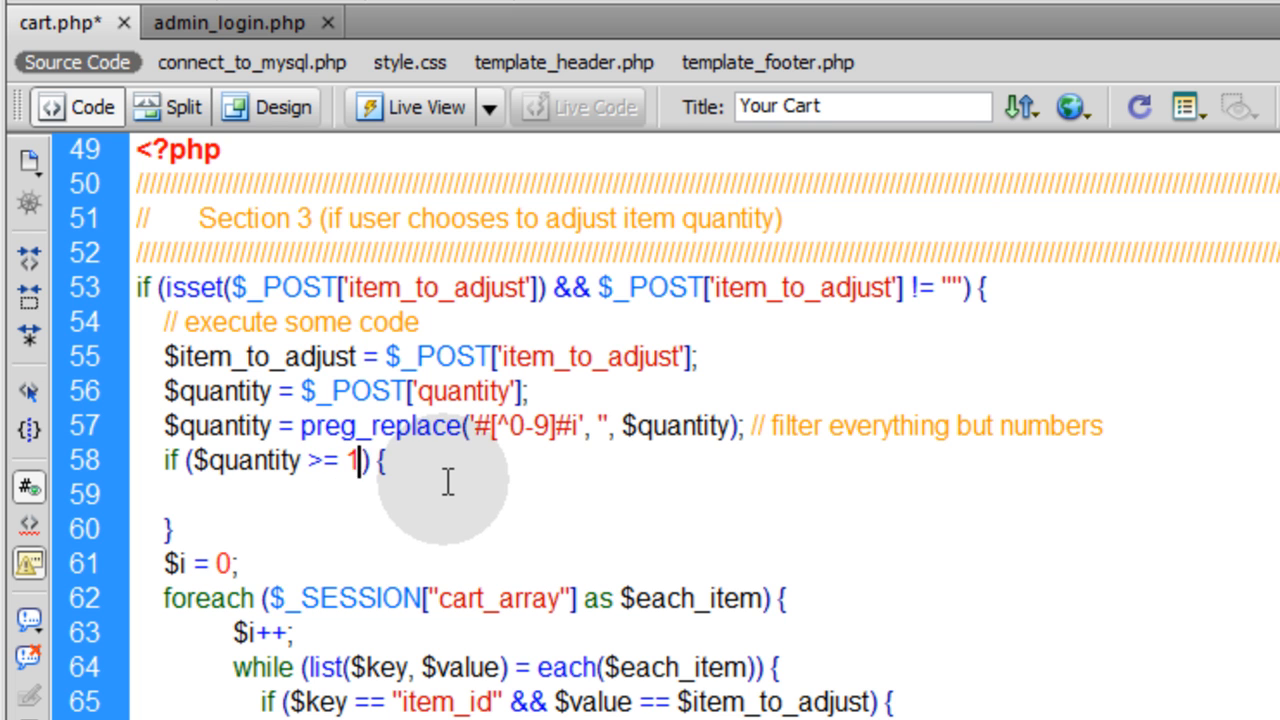
text(00)
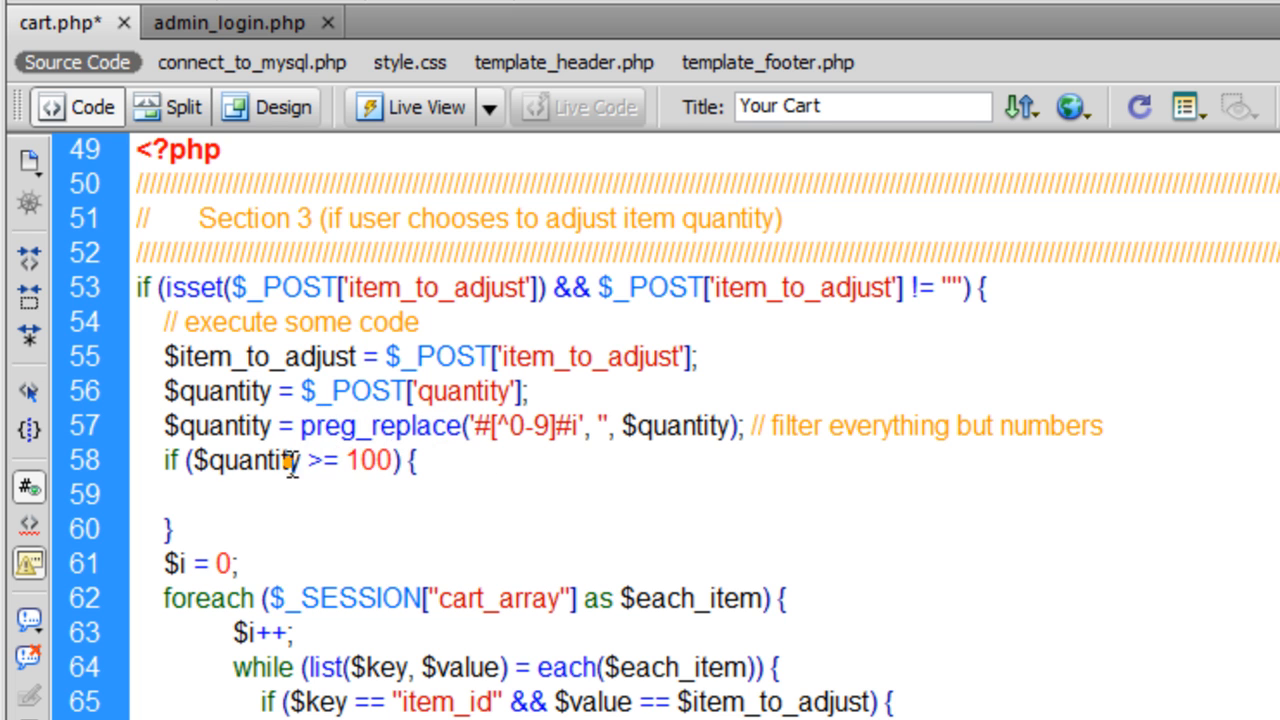
Complete the block body with $quantity = 99;.
double_click(244, 460)
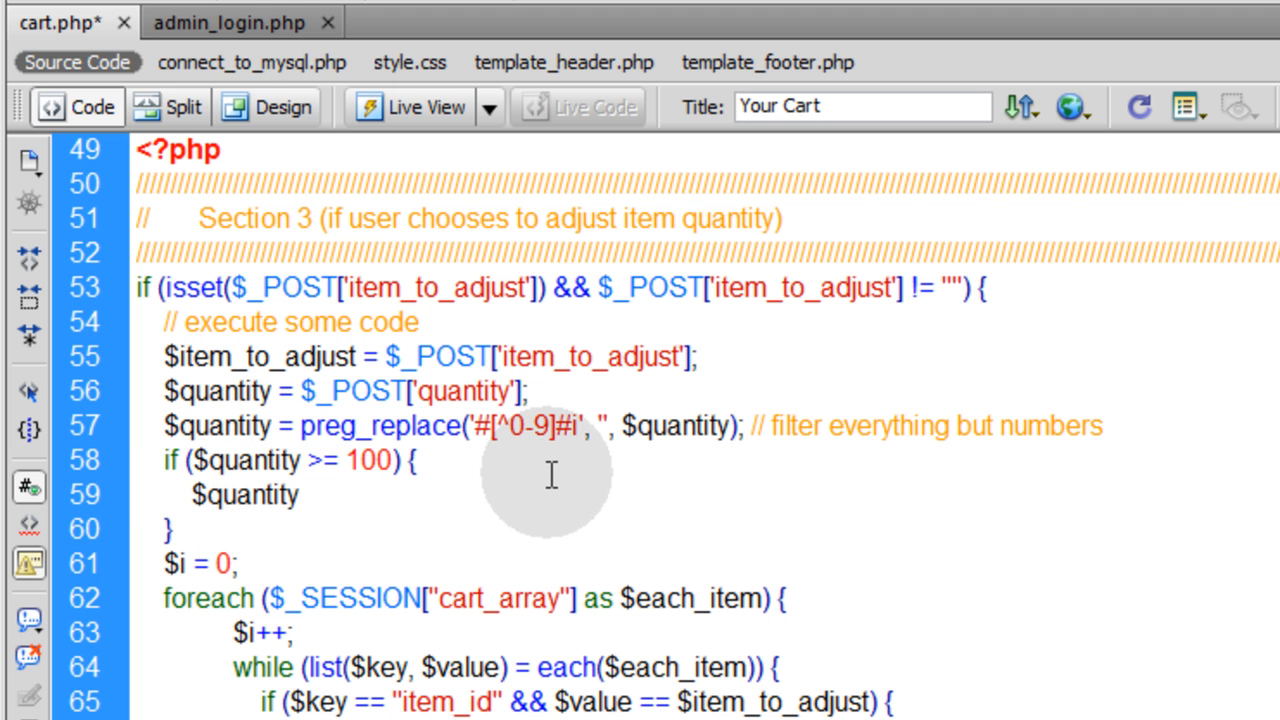
text(=)
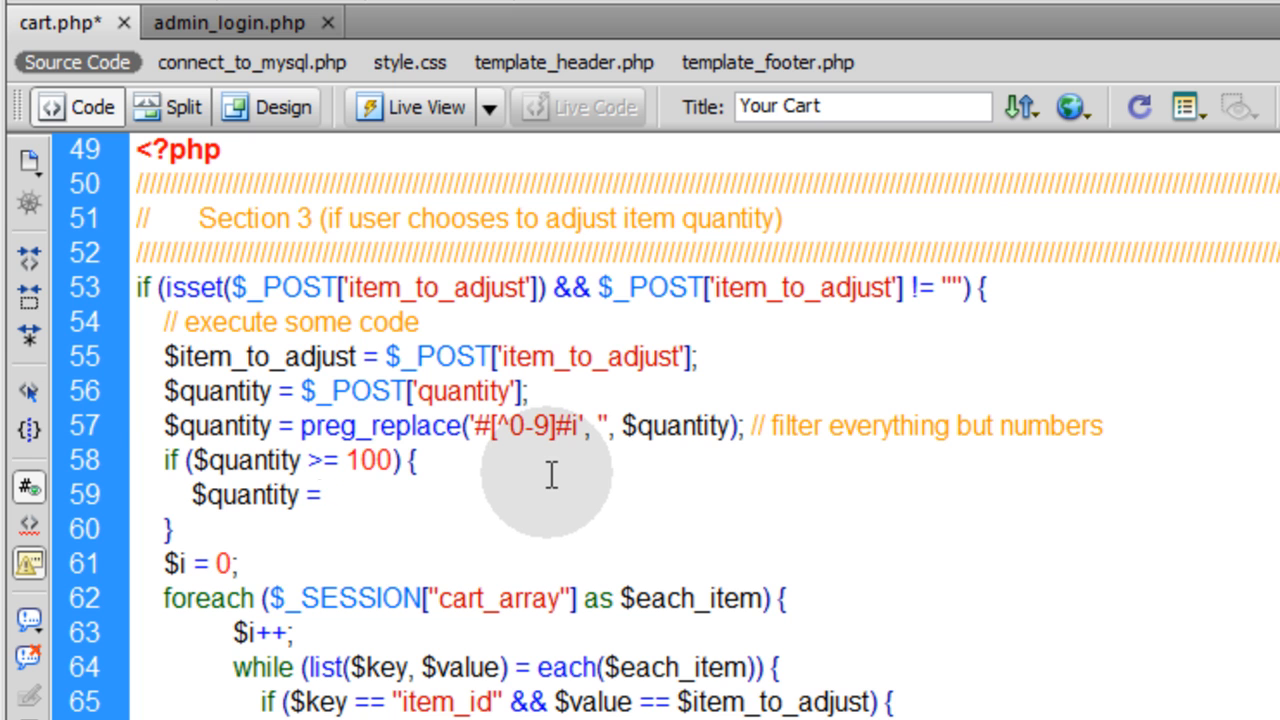
text(99)
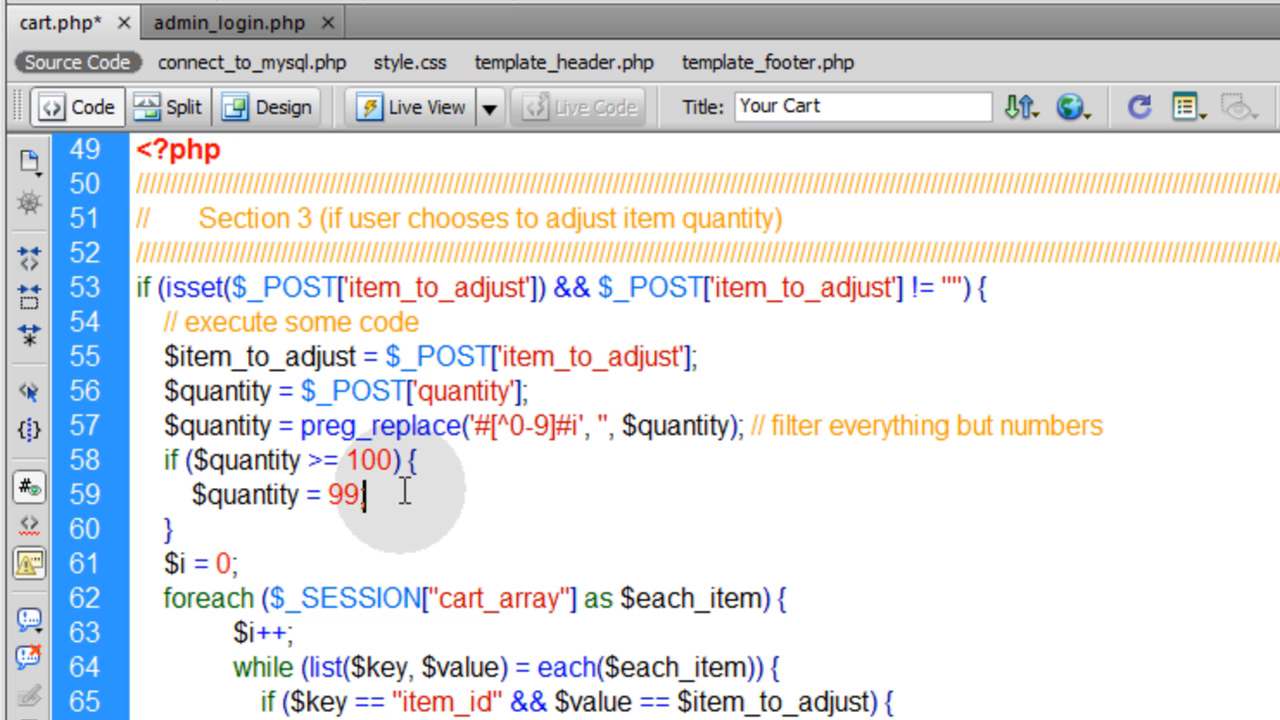
text(; })
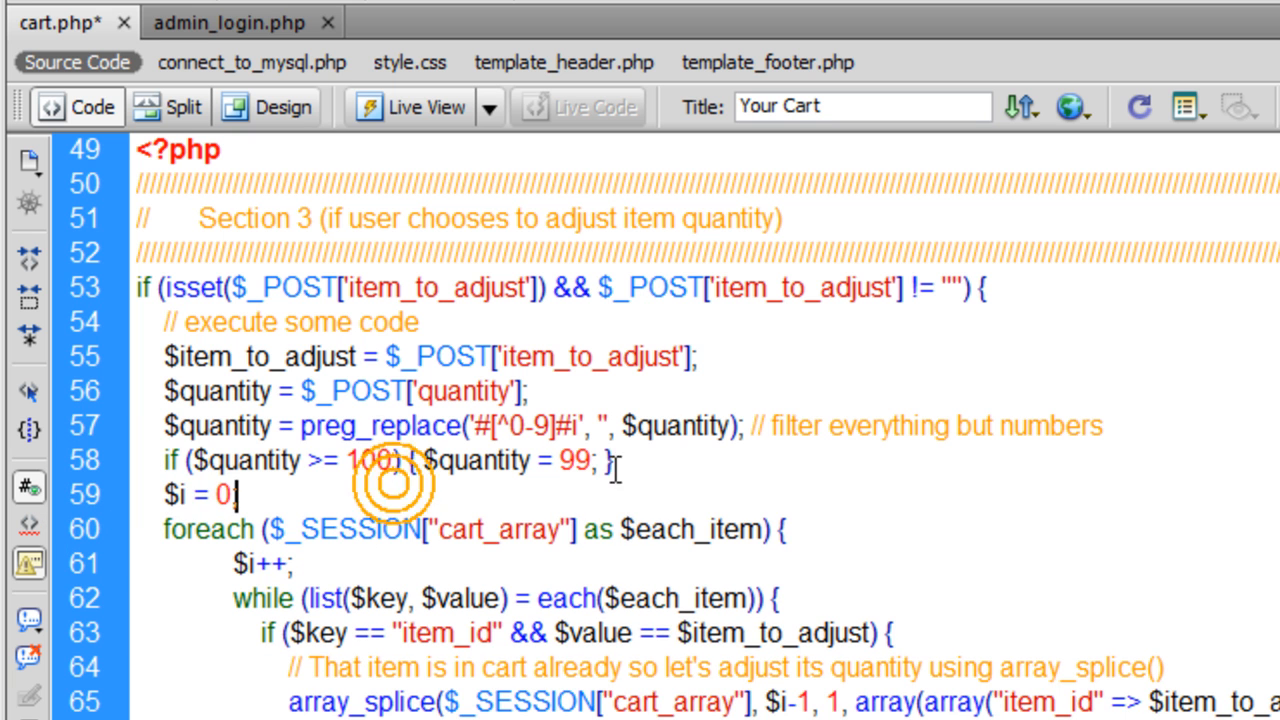
Review the one-line cap, highlighting the >= comparison and the 100 limit.
triple_click(380, 460)
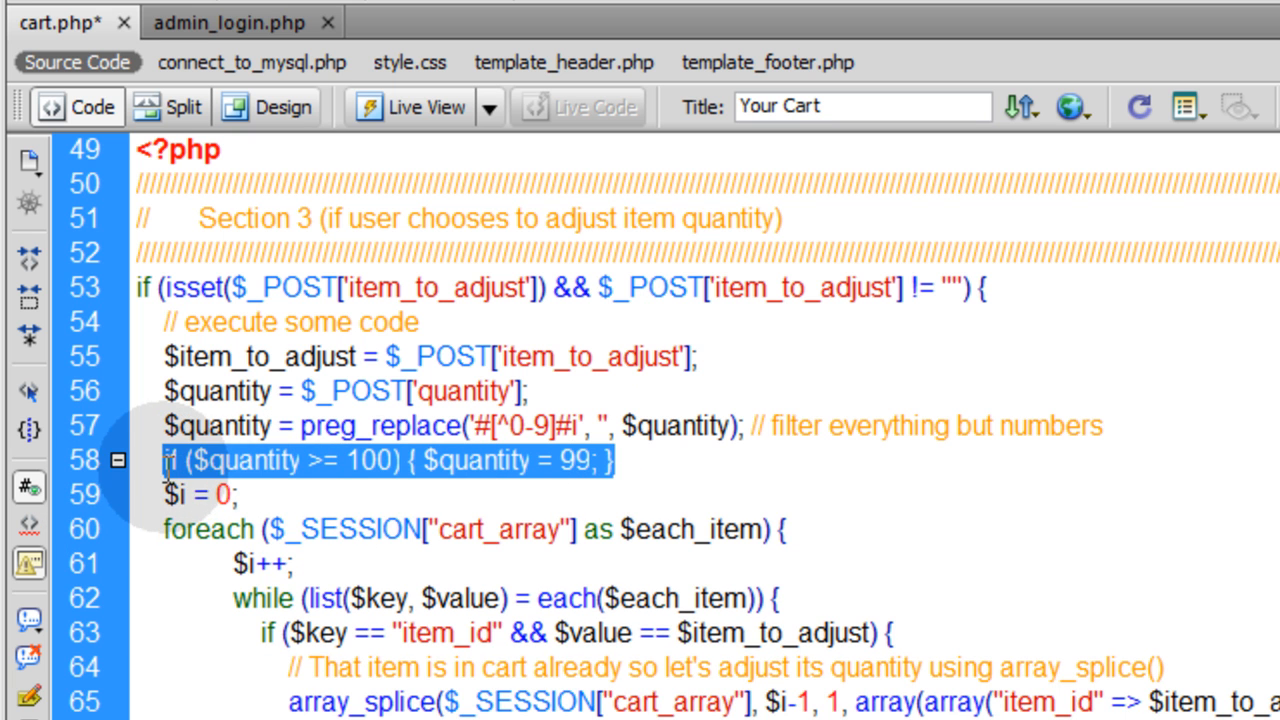
click(320, 460)
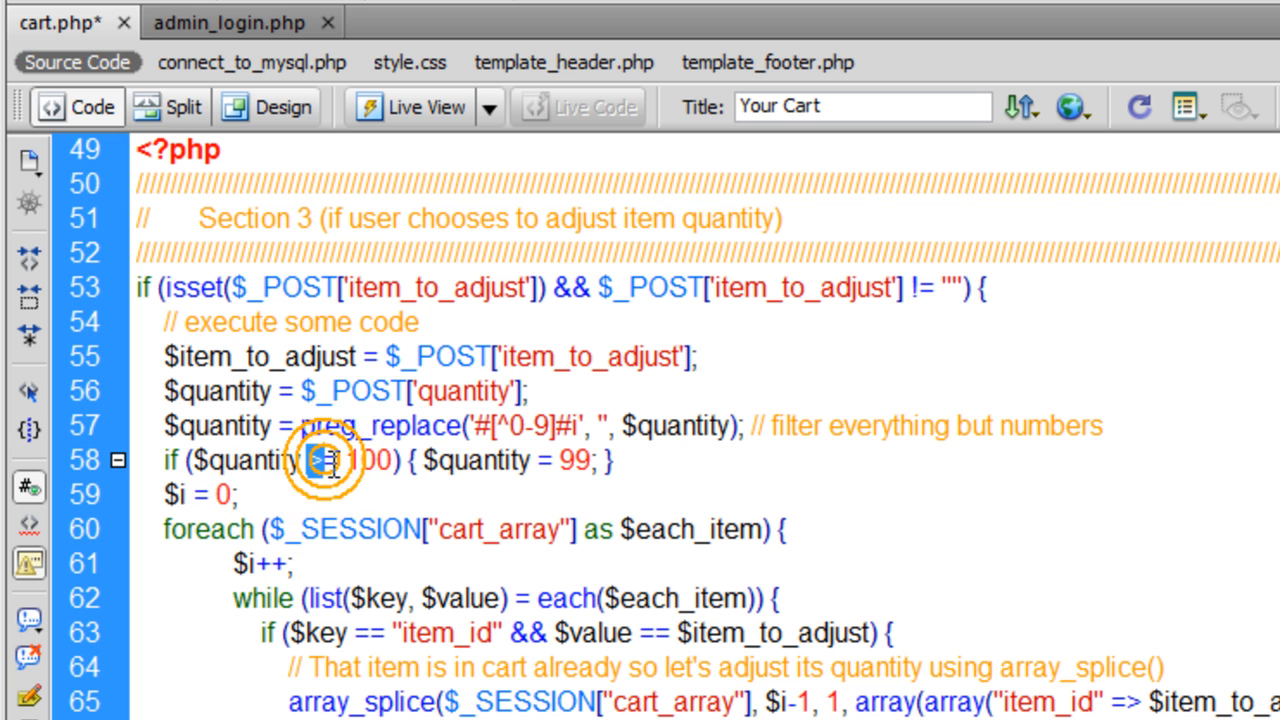
double_click(368, 460)
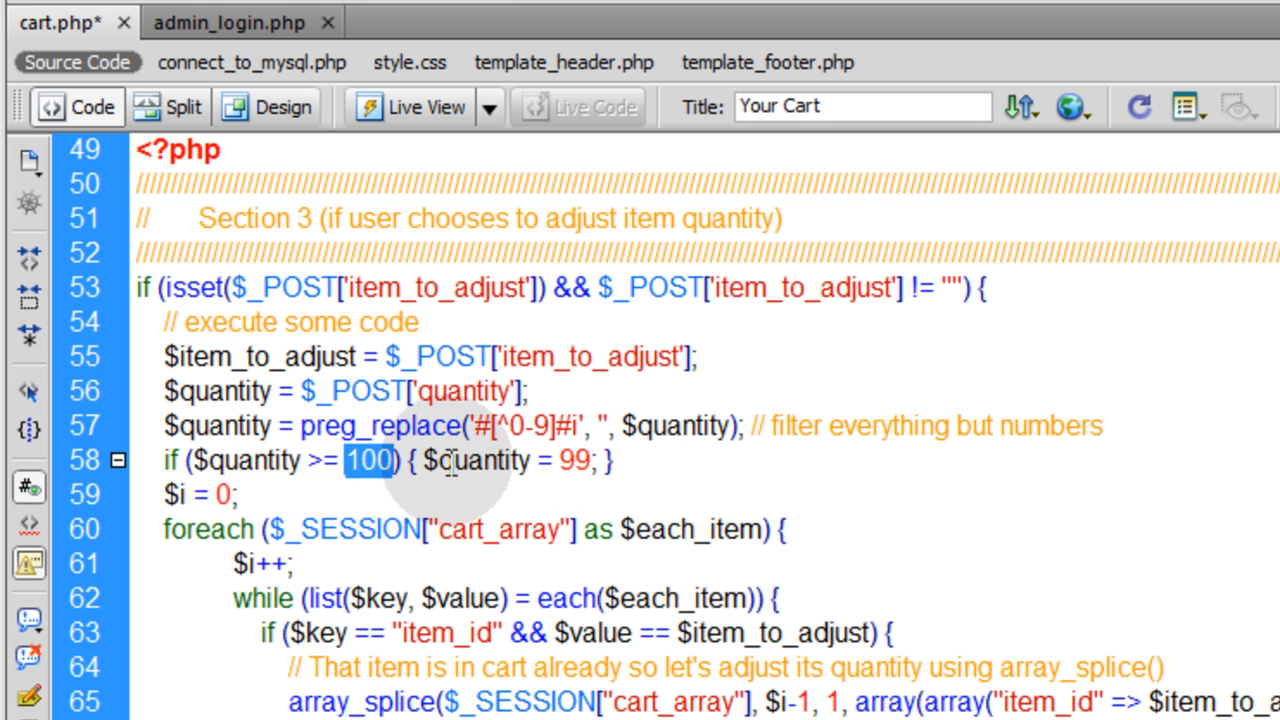
double_click(478, 460)
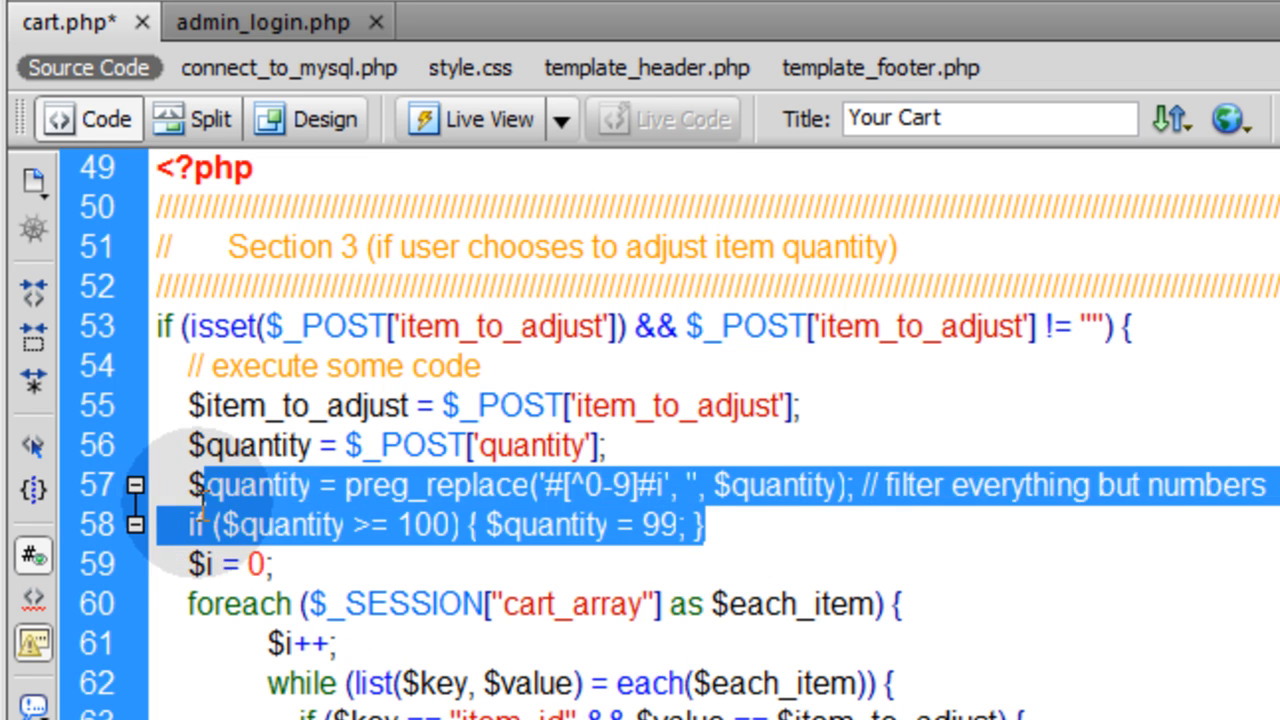
Paste a second condition changed to if ($quantity < 1) { $quantity = 1; } and save cart.php.
click(720, 524)
text(if ($quantity <= 100) { $quantity = 99; })
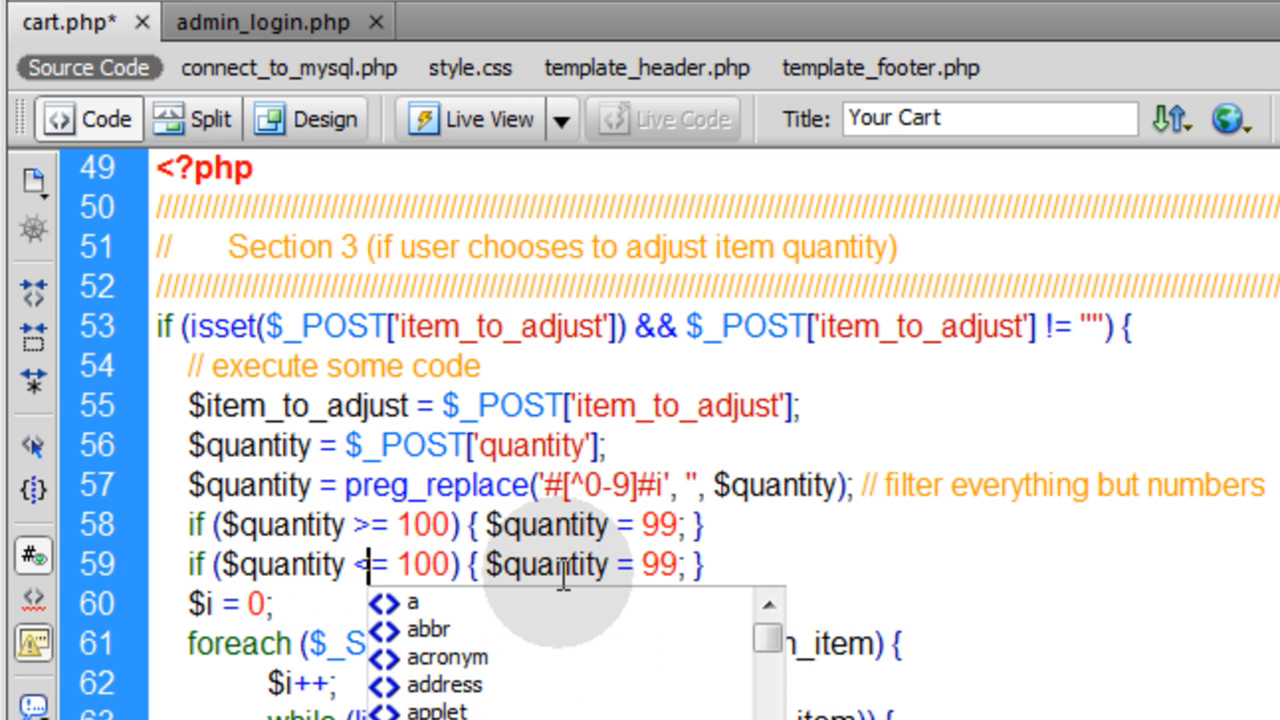
key(Escape)
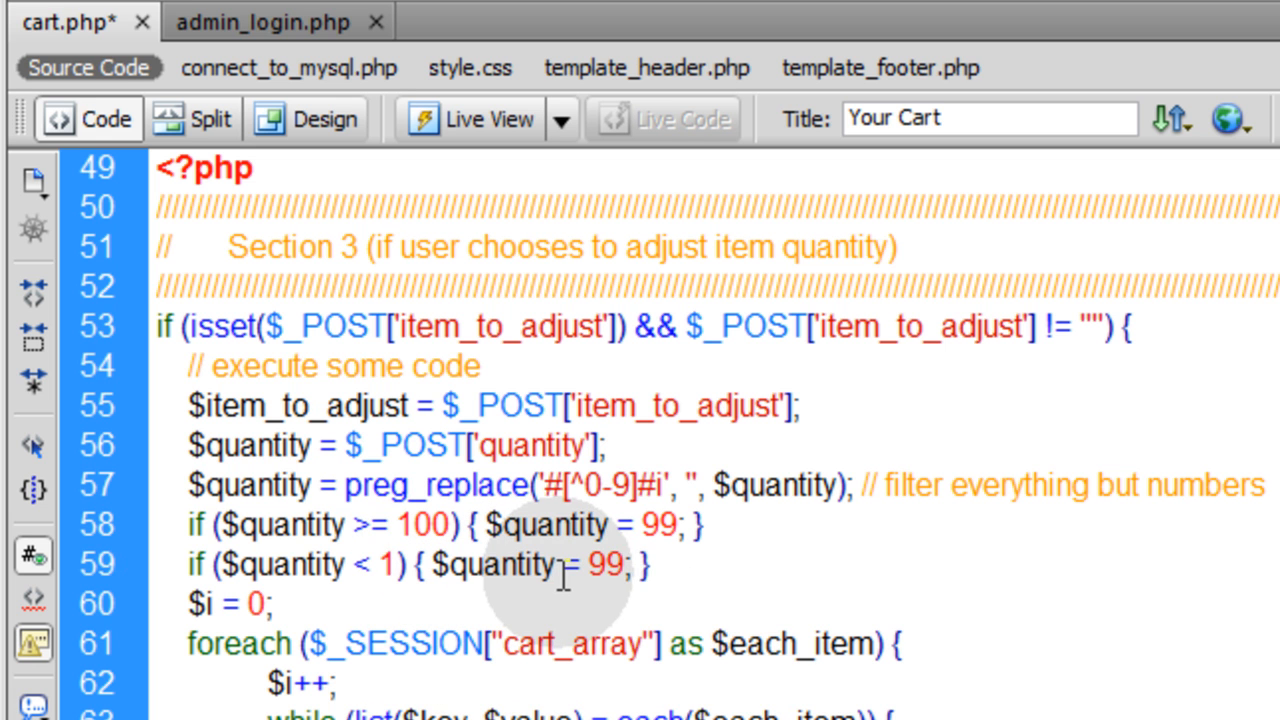
double_click(596, 566)
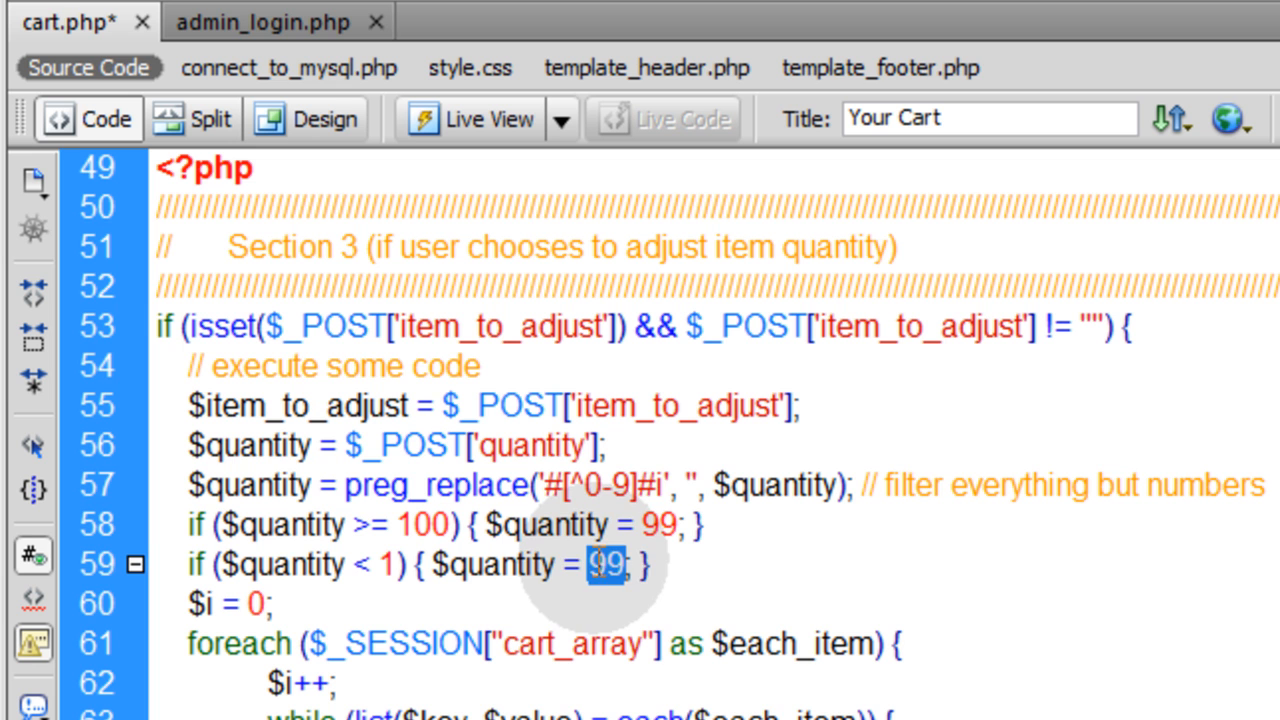
text(1)
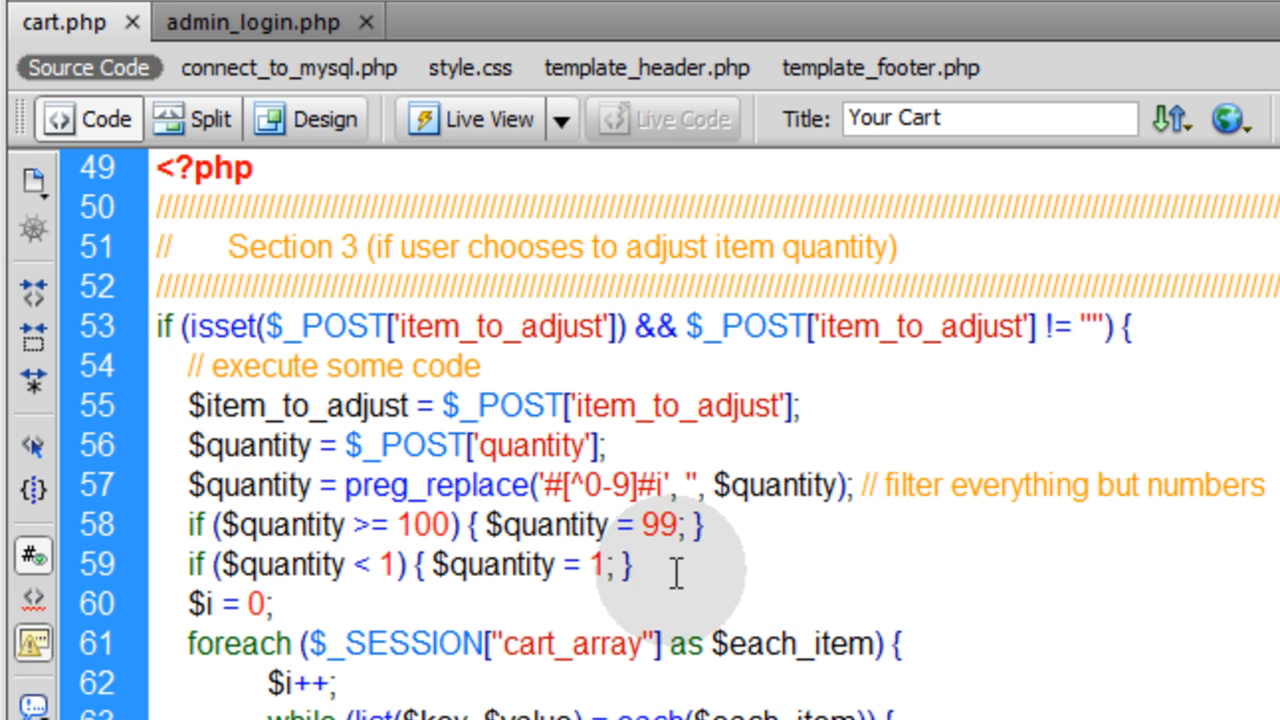
click(624, 564)
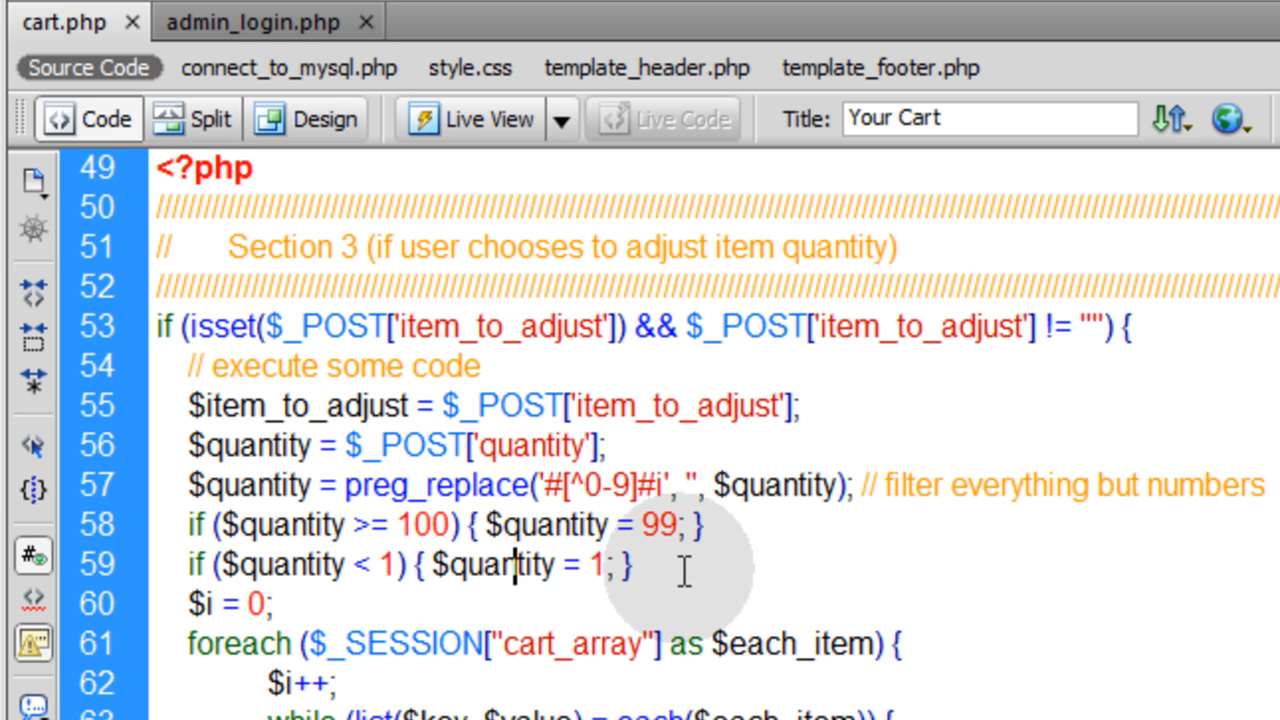
mouse_move(728, 596)
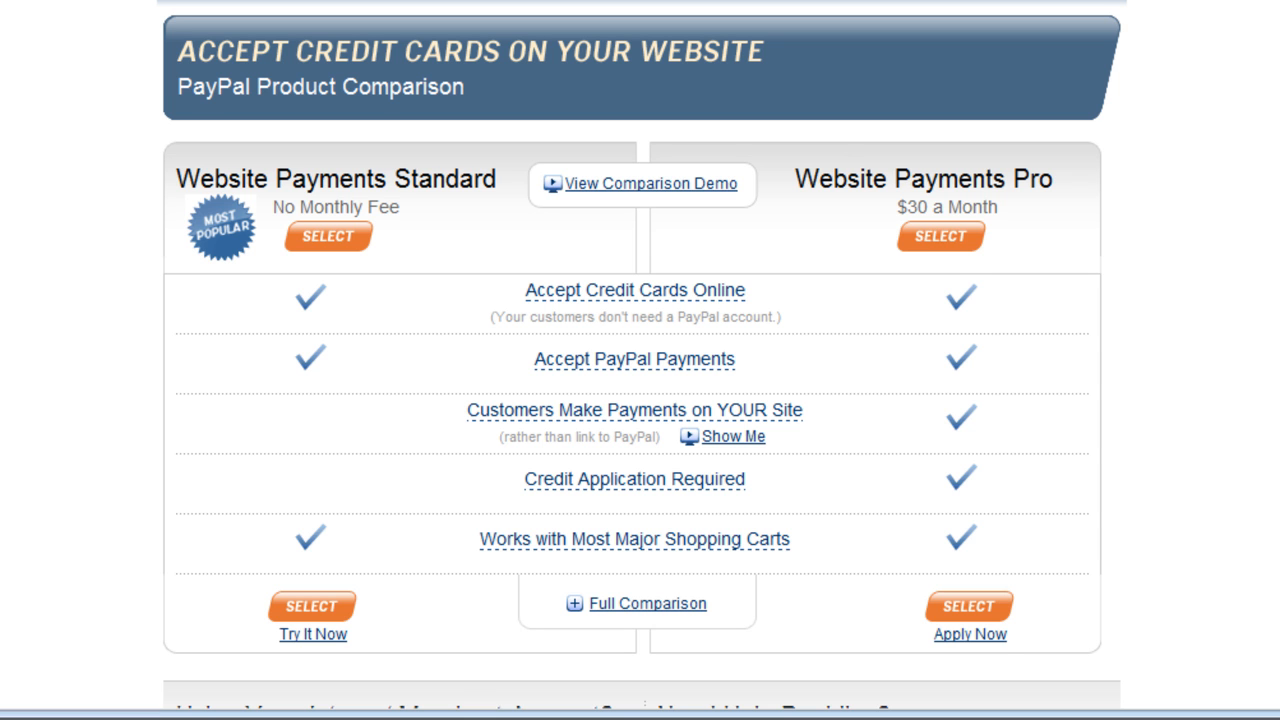
mouse_move(350, 204)
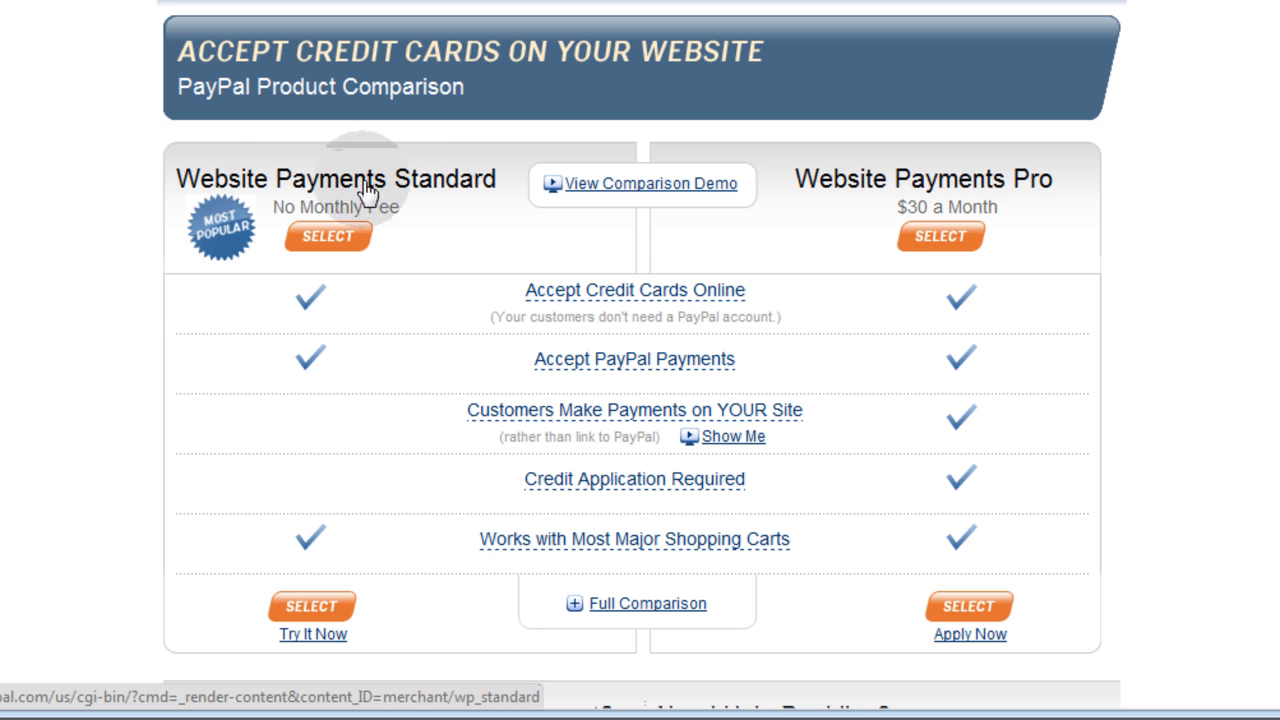
mouse_move(120, 204)
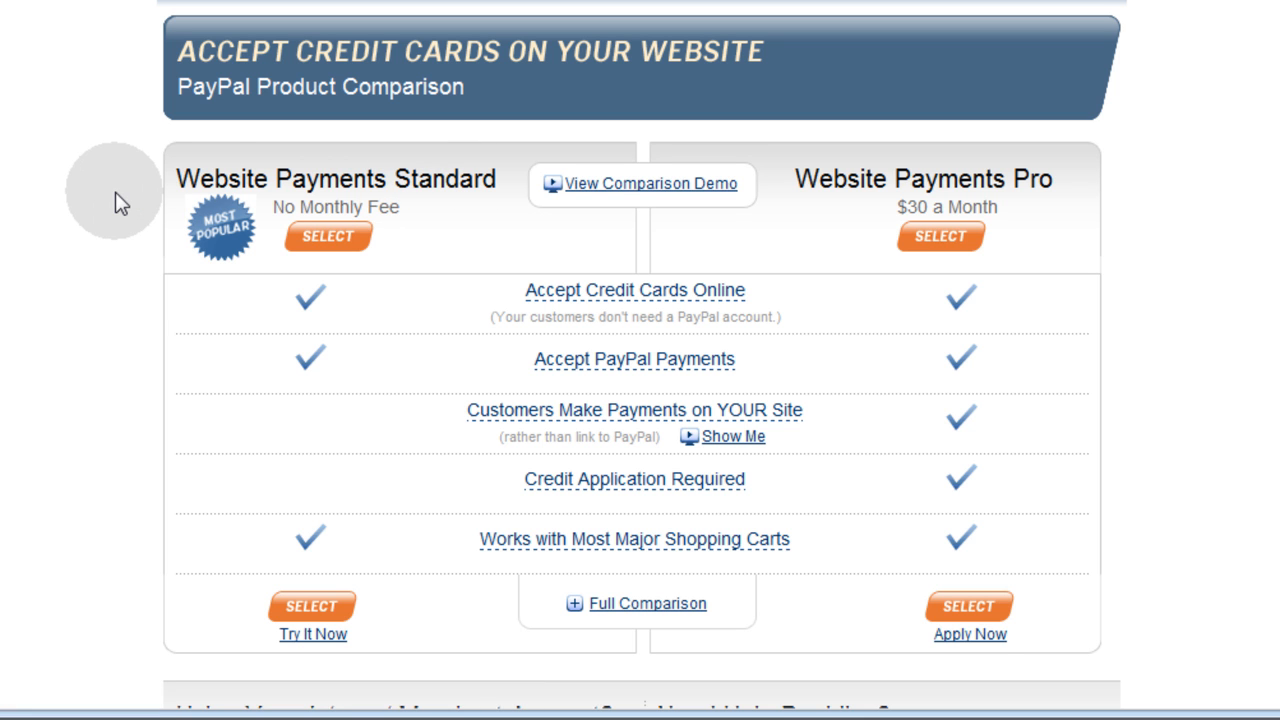
mouse_move(798, 240)
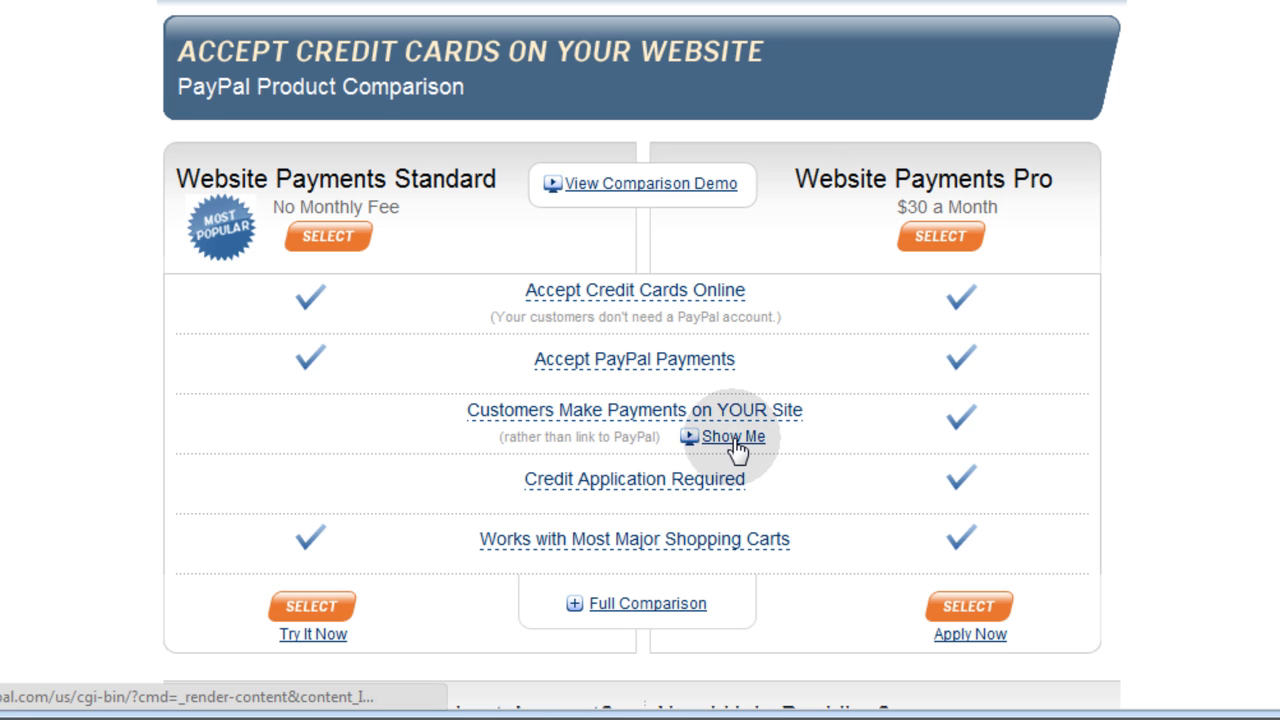
mouse_move(1184, 424)
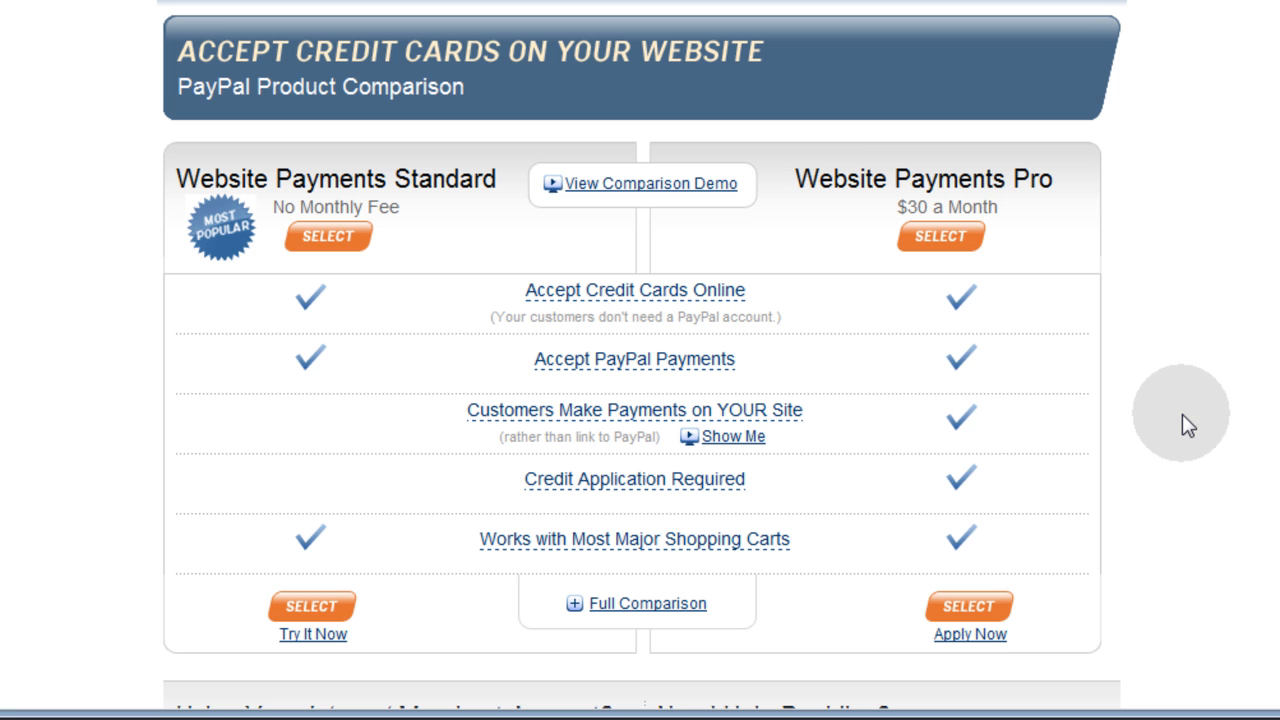
mouse_move(1200, 376)
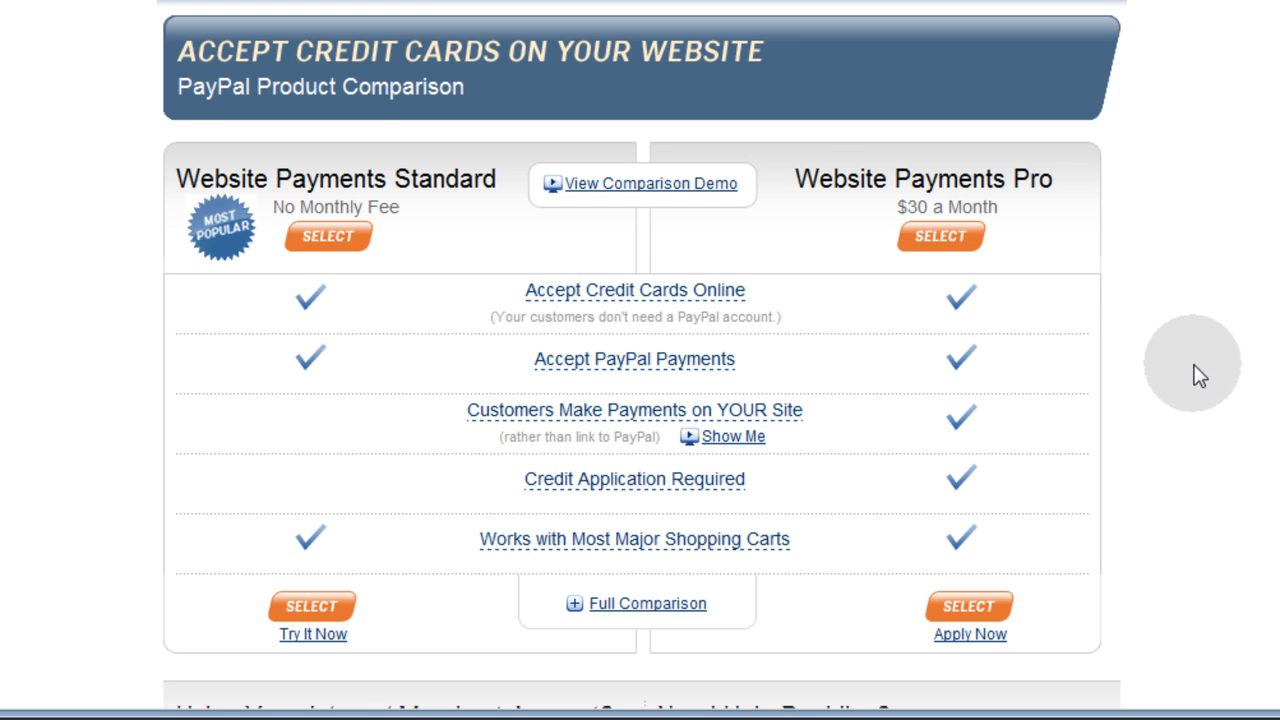